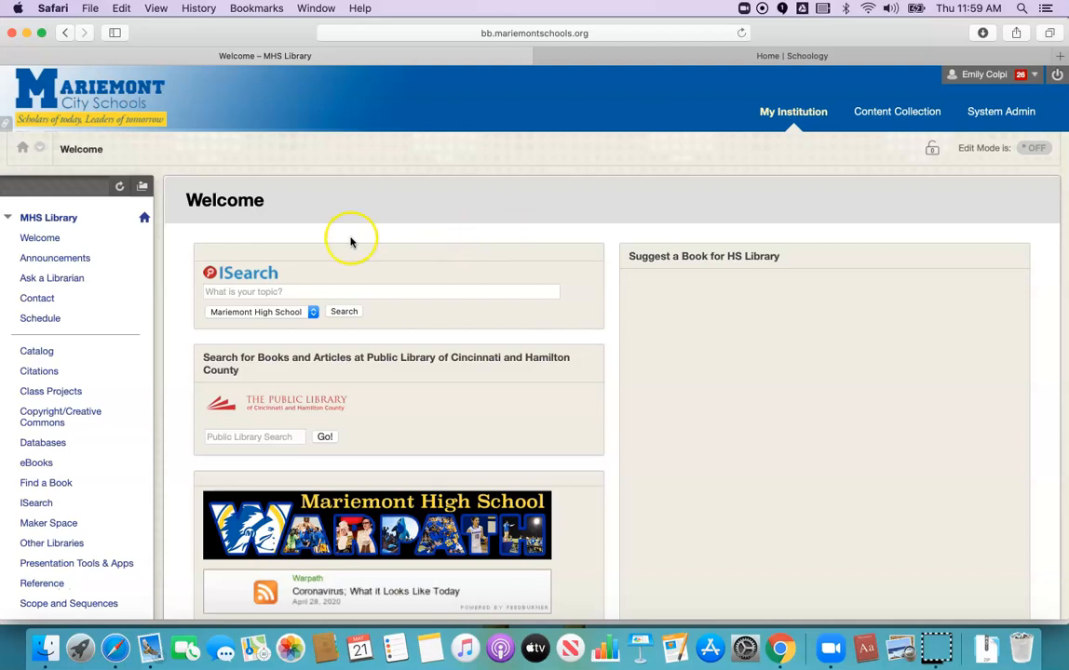
Reach Export/Archive Class for the MHS Library course under Packages and Utilities.
{"action": "scroll", "scroll_direction": "down", "scroll_amount": 3}
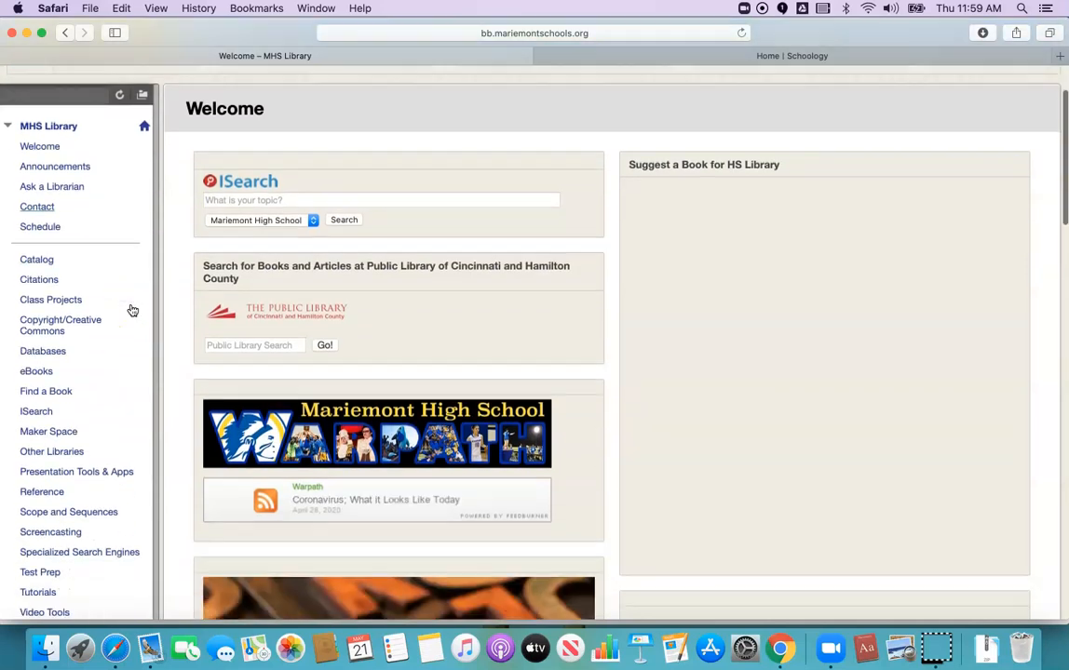
{"action": "scroll", "scroll_direction": "down", "scroll_amount": 3}
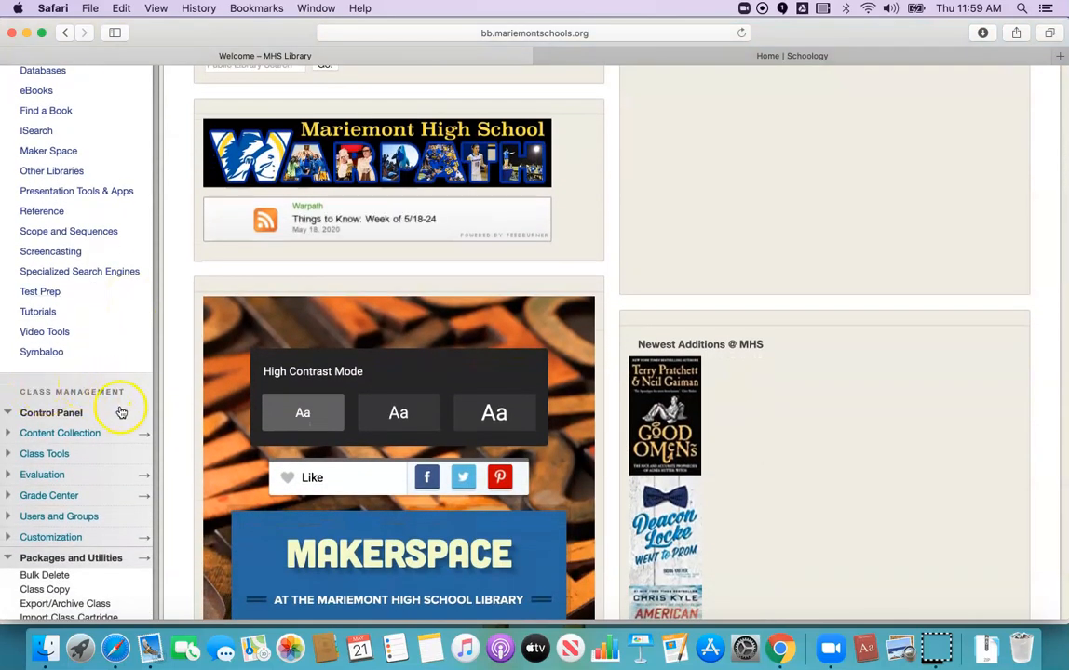
{"action": "scroll", "scroll_direction": "down", "scroll_amount": 3}
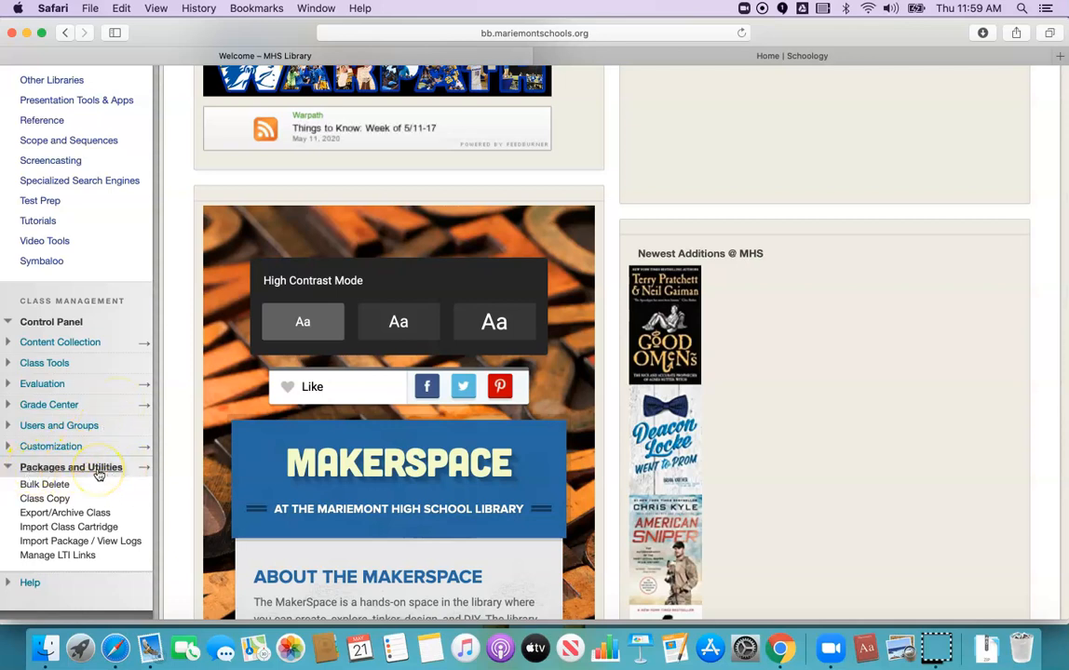
{"action": "mouse_move", "coordinate": [66, 512]}
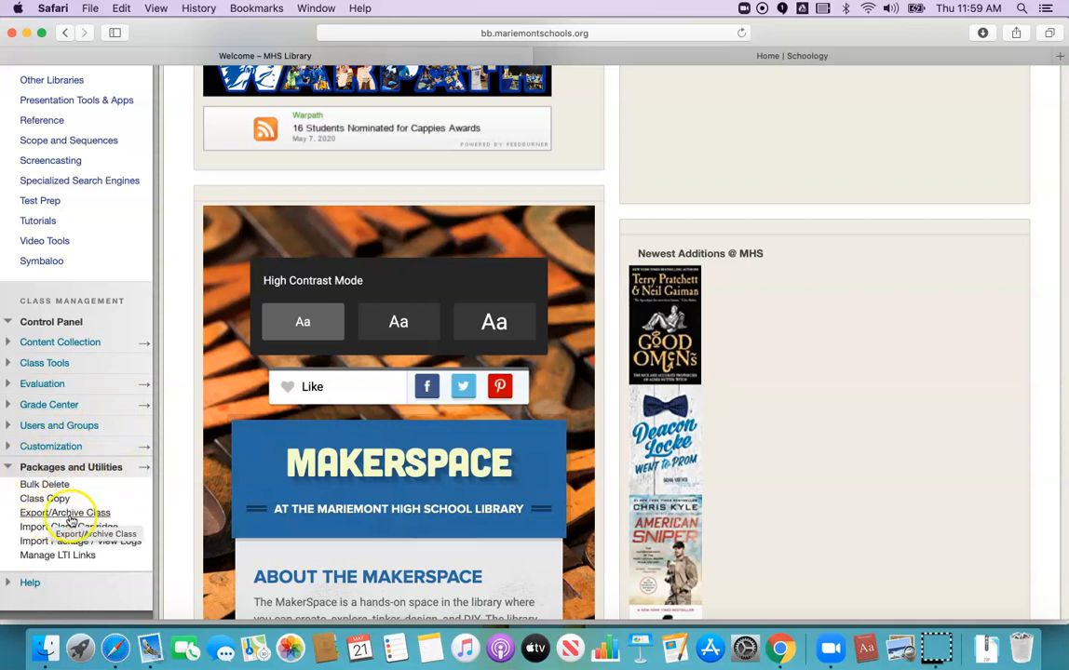
{"action": "left_click", "coordinate": [63, 512]}
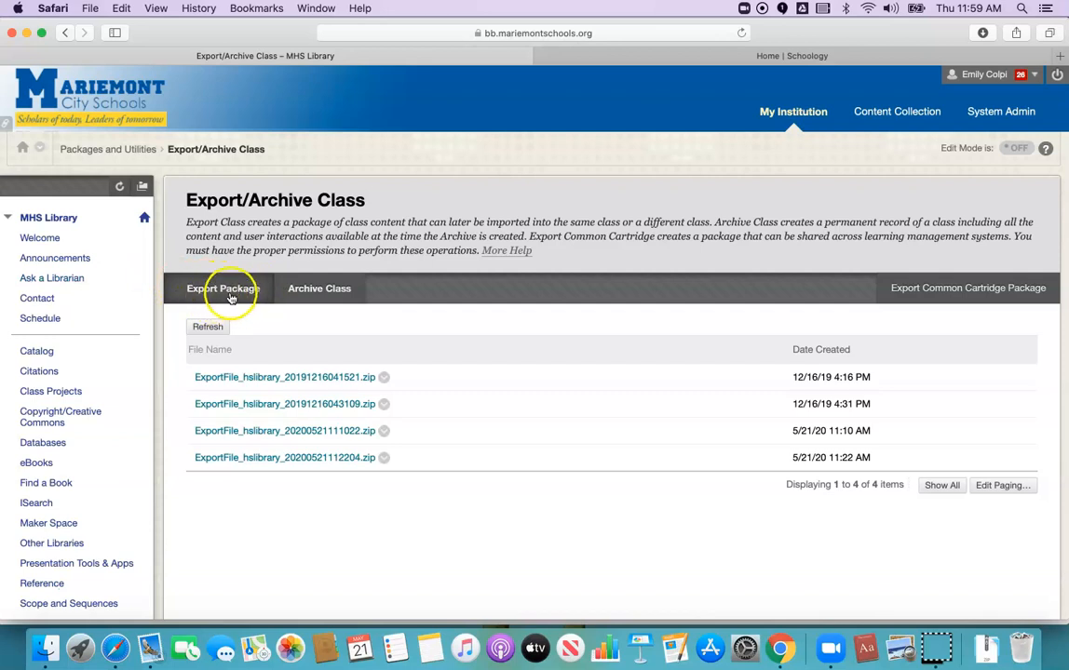
{"action": "mouse_move", "coordinate": [223, 286]}
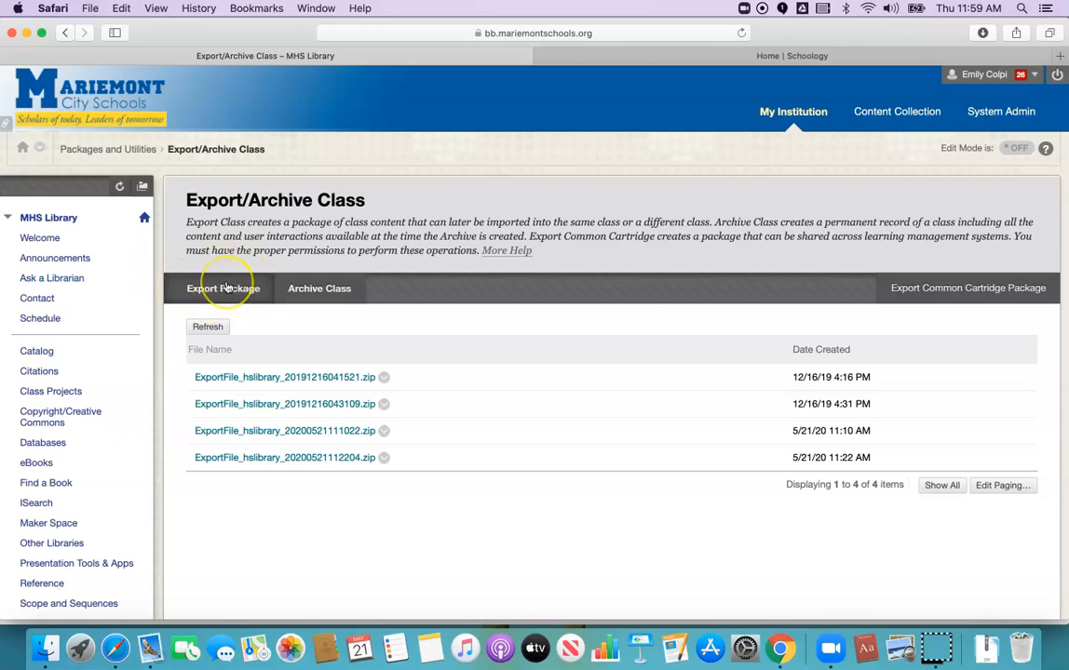
Create an export package of MHS Library with all class materials selected and submit it.
{"action": "left_click", "coordinate": [223, 287]}
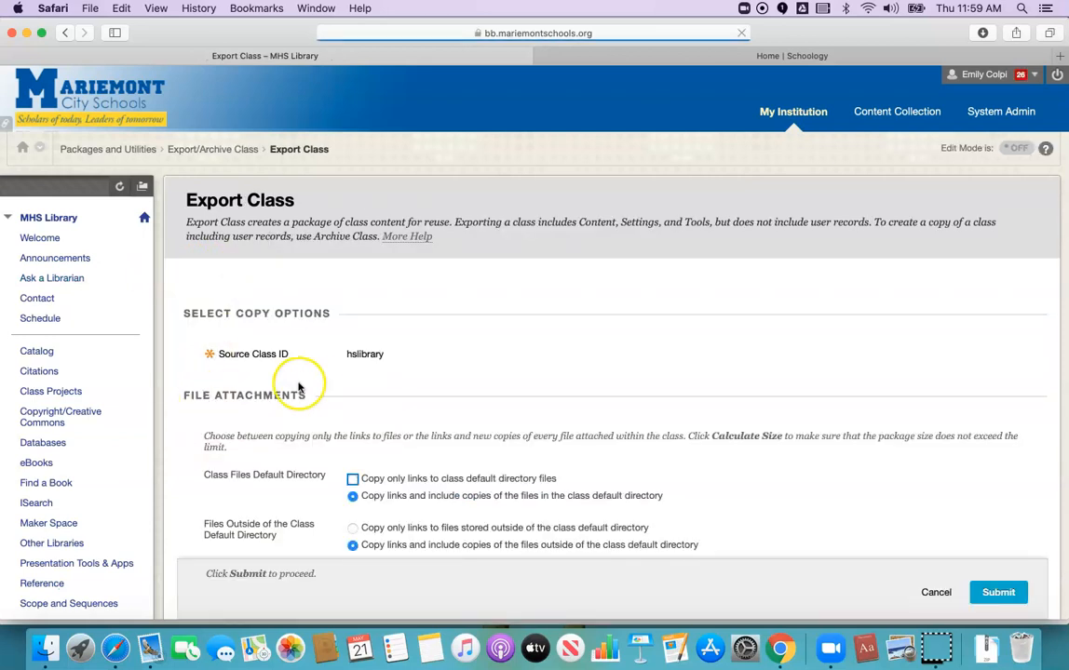
{"action": "scroll", "scroll_direction": "down", "scroll_amount": 3}
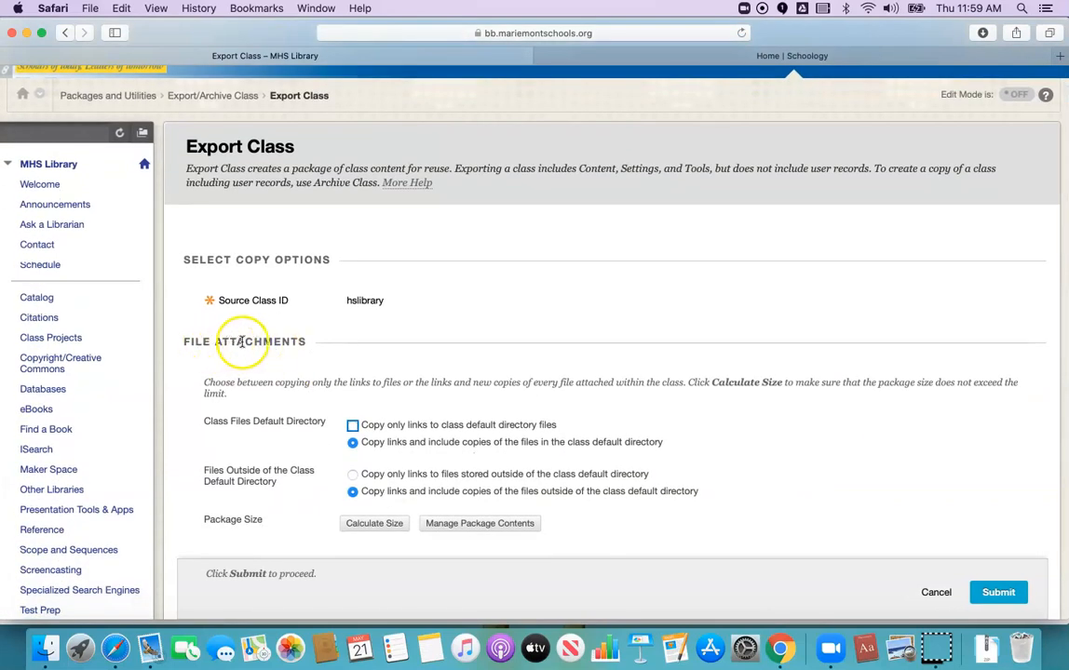
{"action": "scroll", "scroll_direction": "down", "scroll_amount": 3}
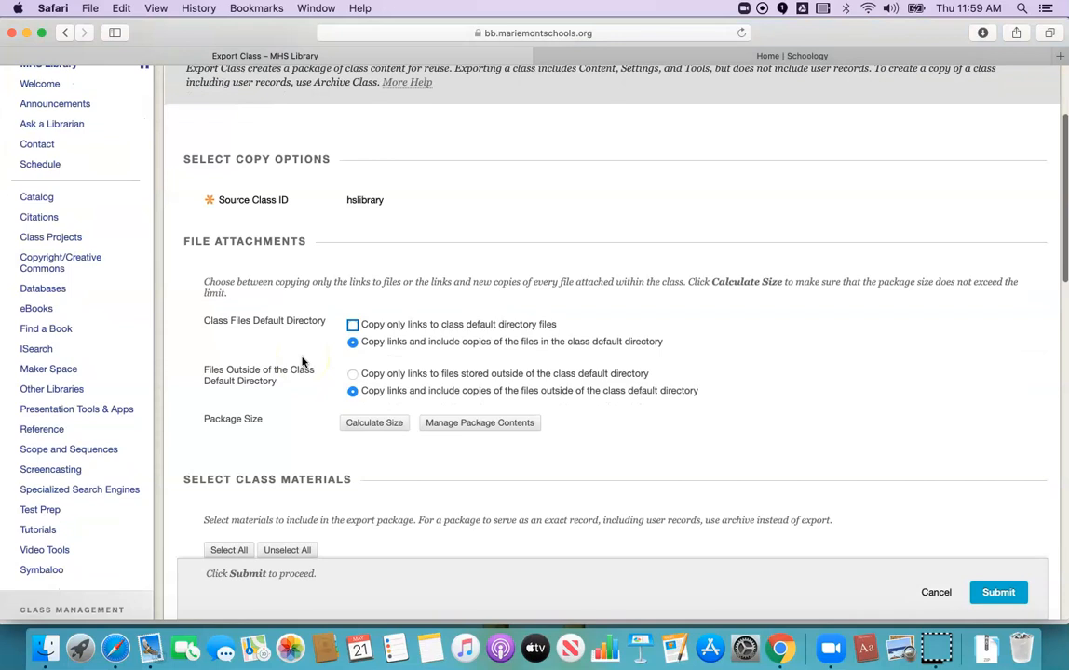
{"action": "scroll", "scroll_direction": "down", "scroll_amount": 3}
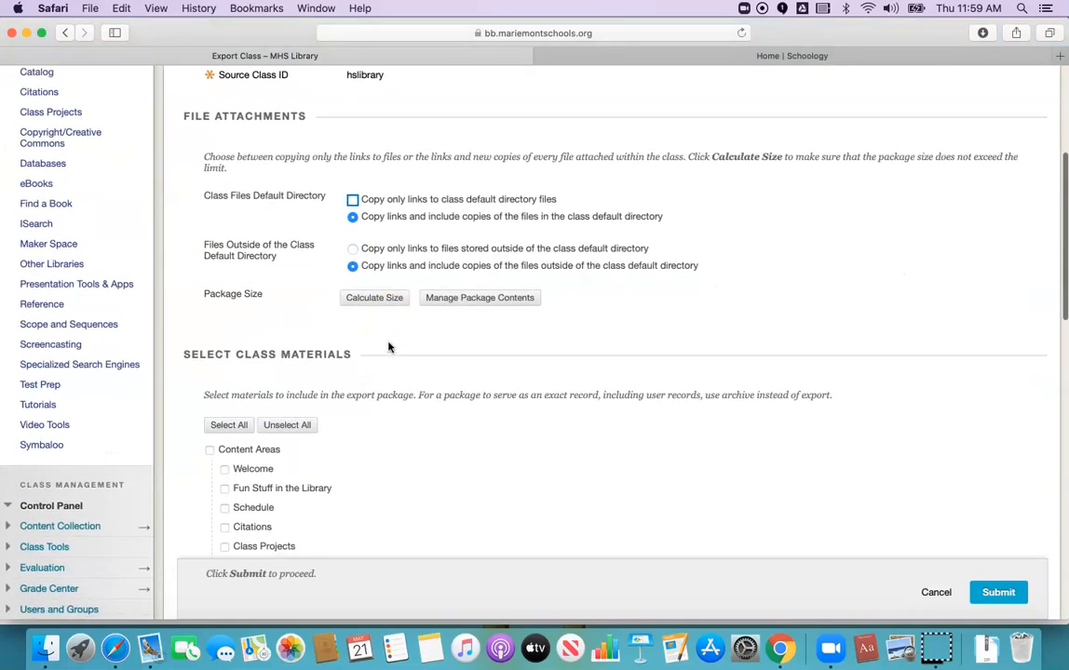
{"action": "scroll", "scroll_direction": "down", "scroll_amount": 3}
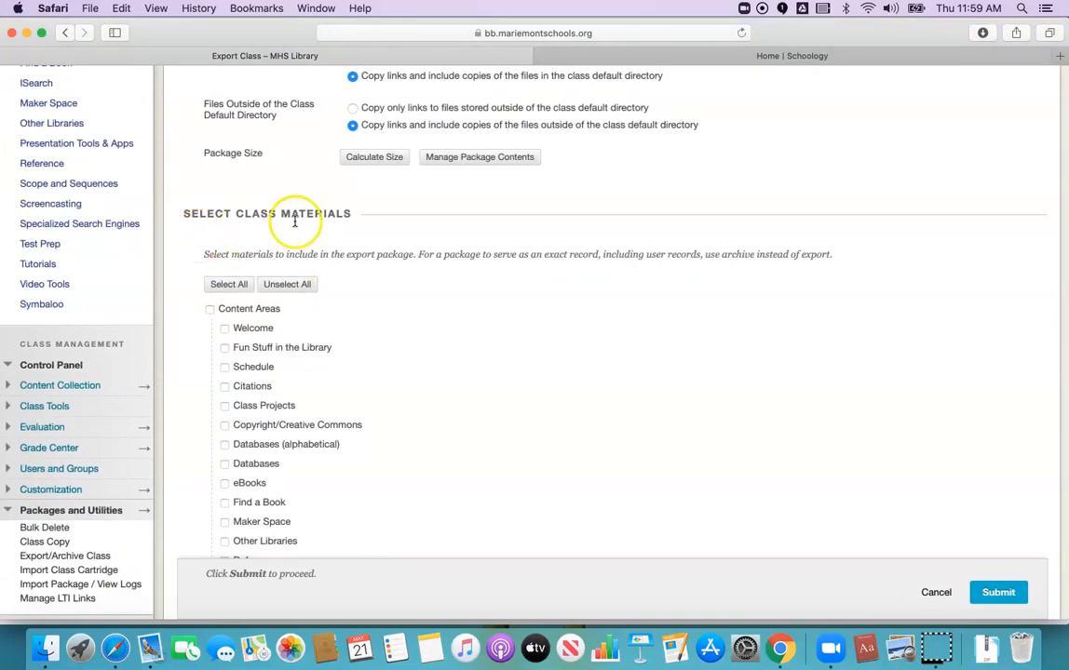
{"action": "left_click", "coordinate": [228, 283]}
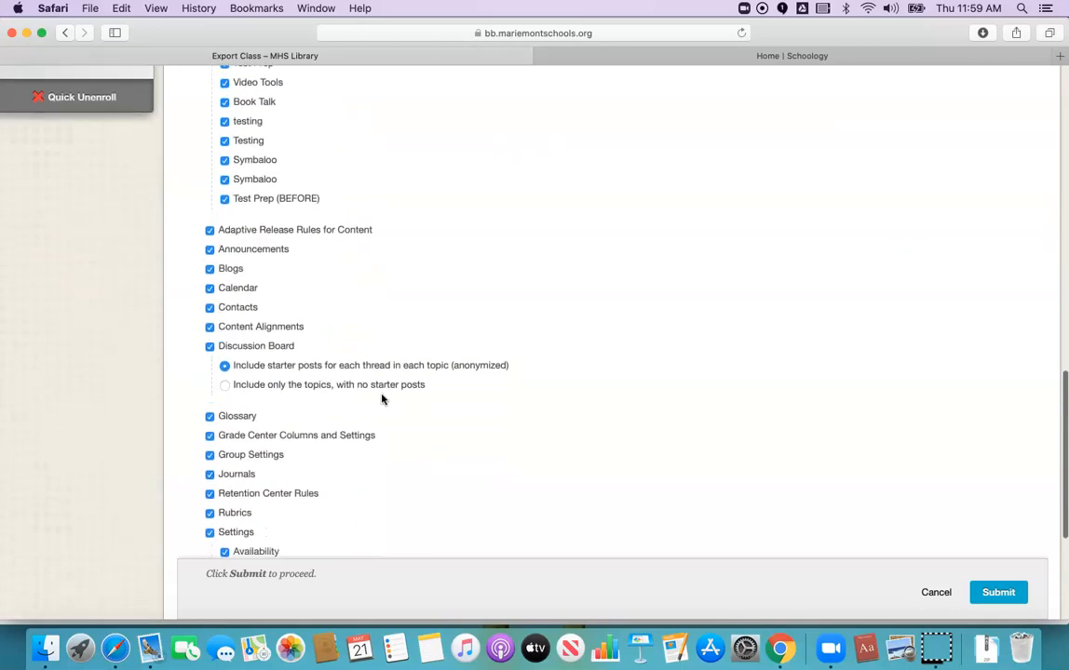
{"action": "scroll", "scroll_direction": "down", "scroll_amount": 3}
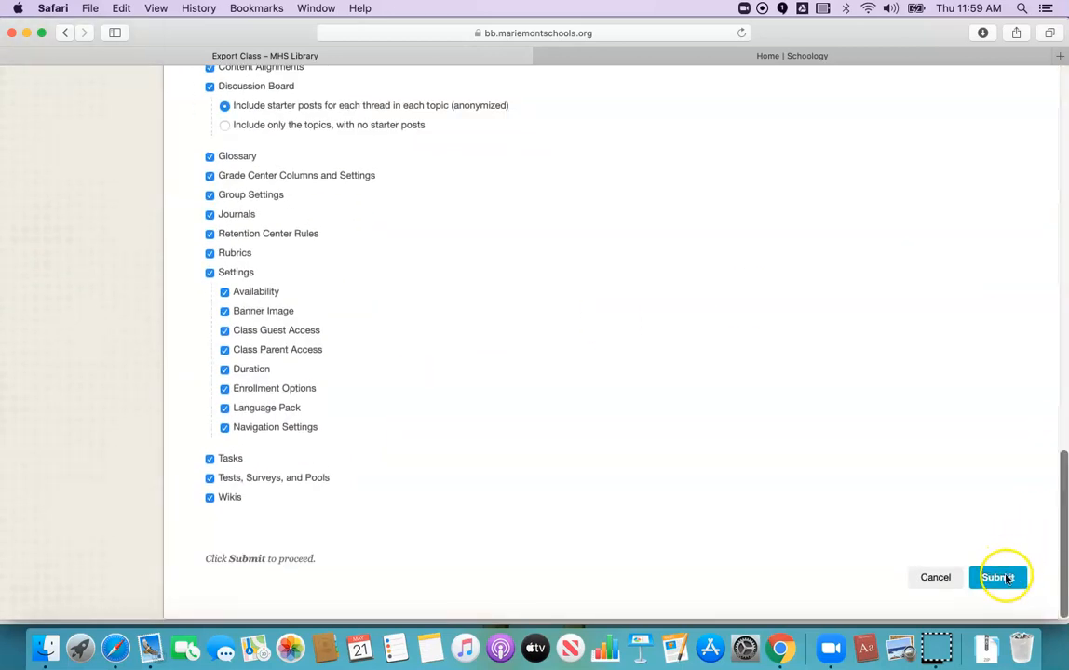
{"action": "left_click", "coordinate": [998, 577]}
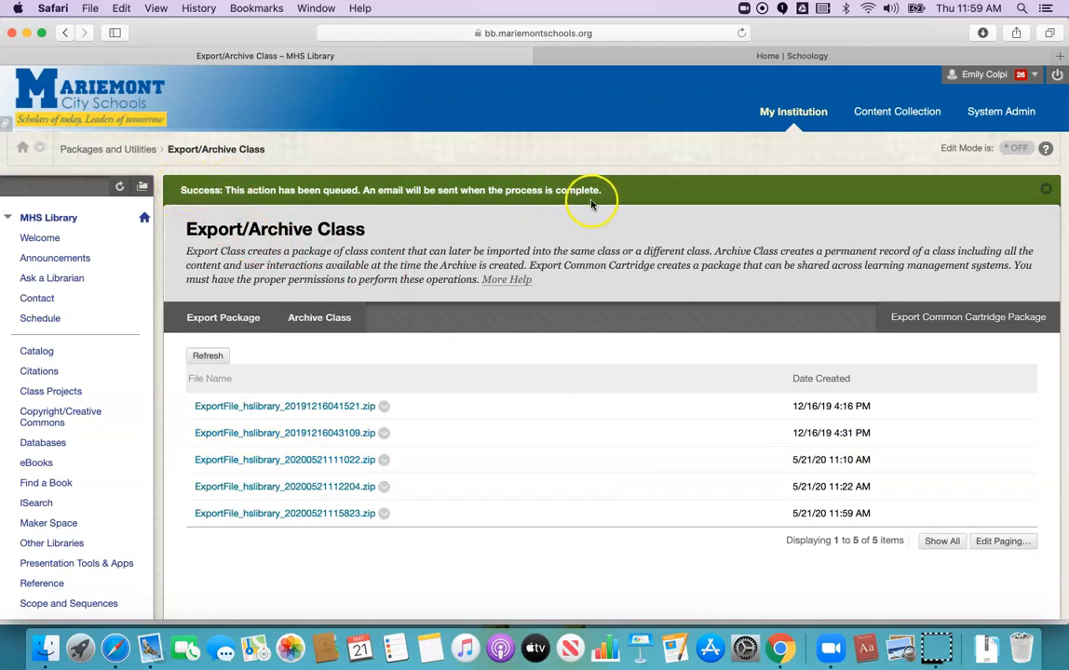
{"action": "mouse_move", "coordinate": [357, 190]}
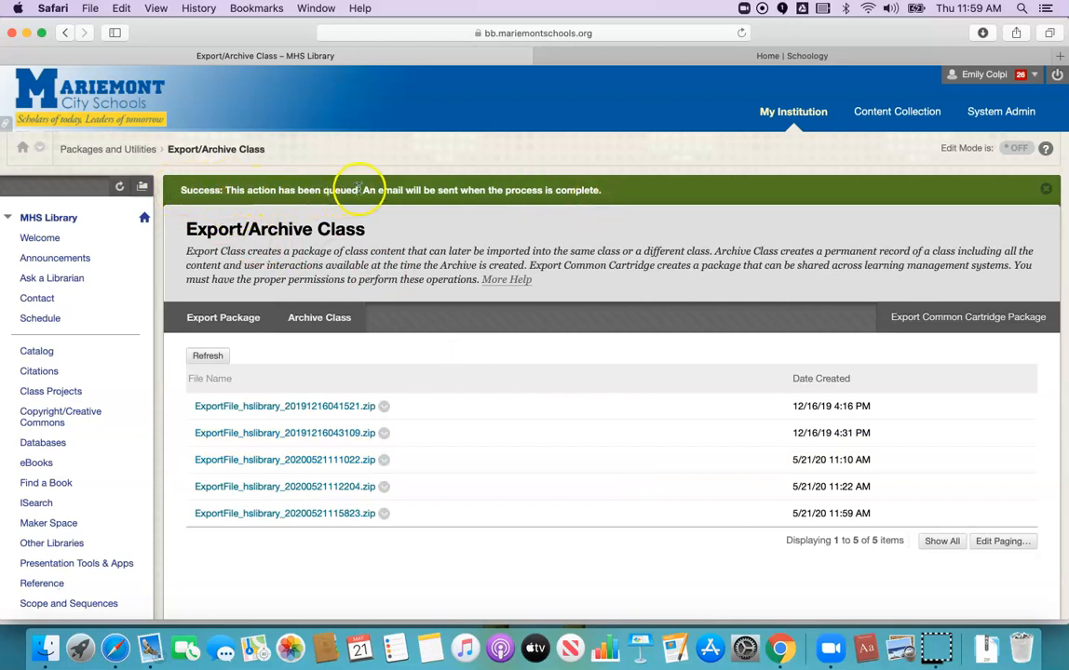
{"action": "mouse_move", "coordinate": [606, 196]}
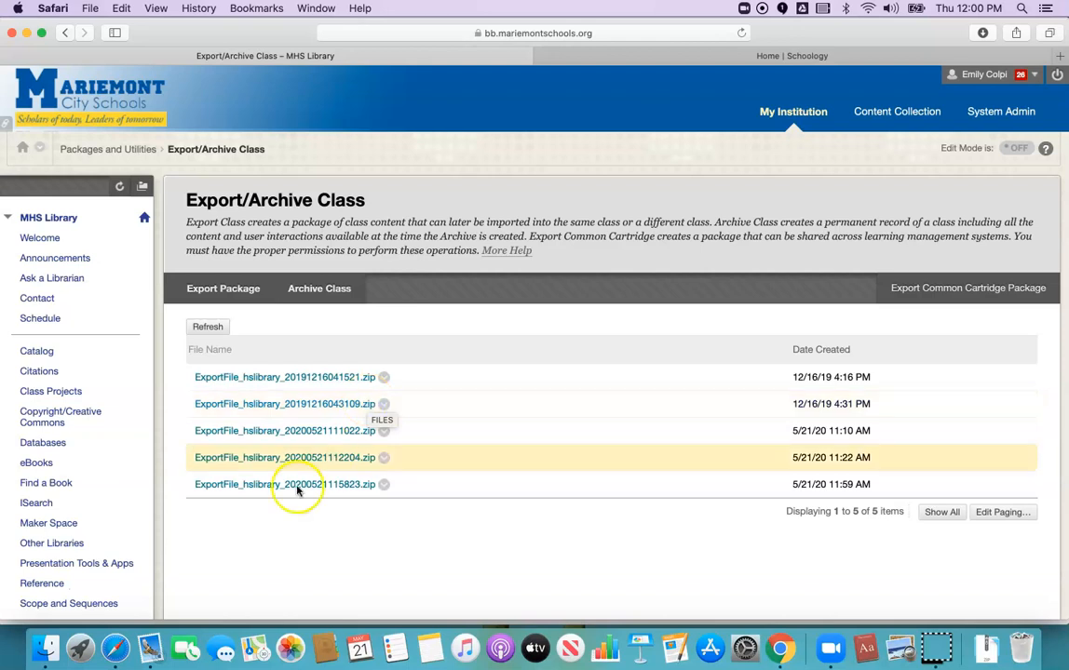
{"action": "mouse_move", "coordinate": [233, 376]}
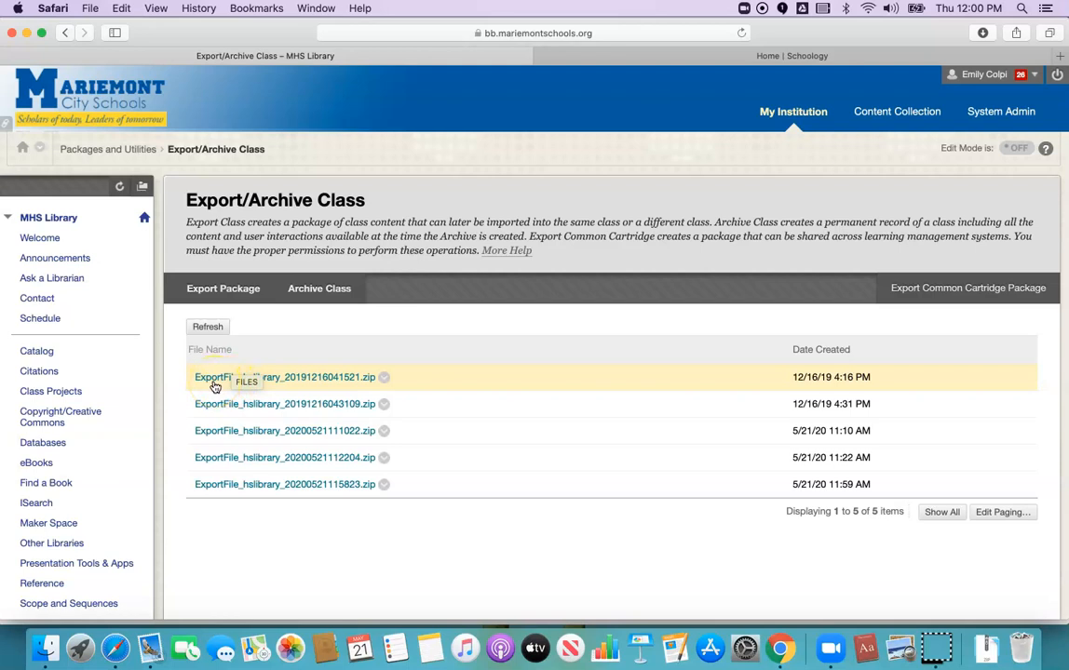
{"action": "mouse_move", "coordinate": [324, 395]}
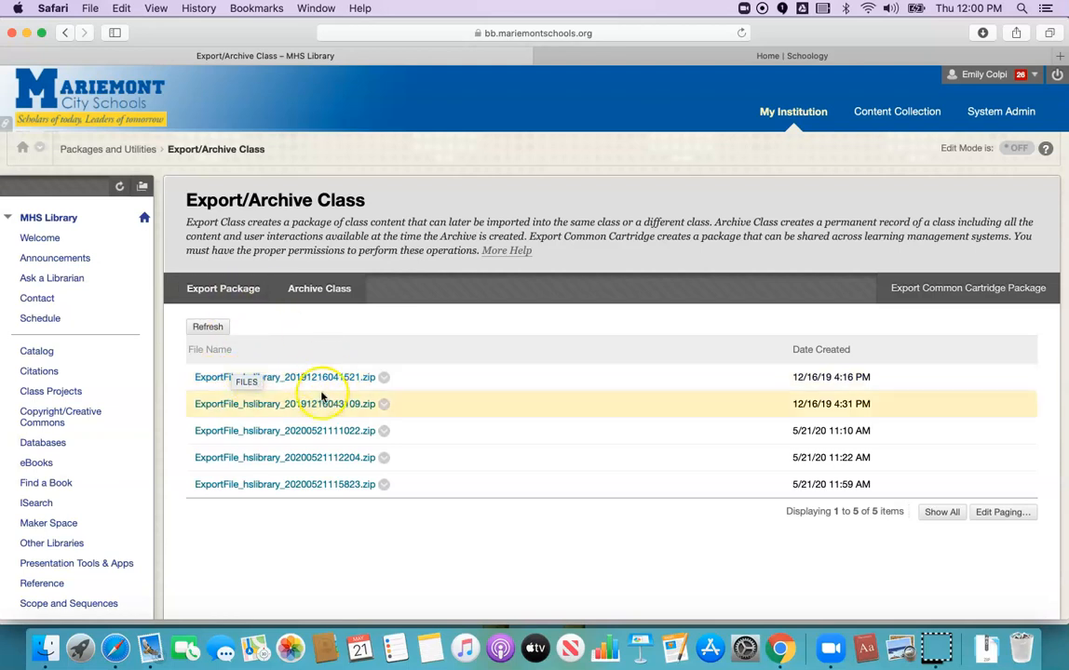
{"action": "mouse_move", "coordinate": [370, 383]}
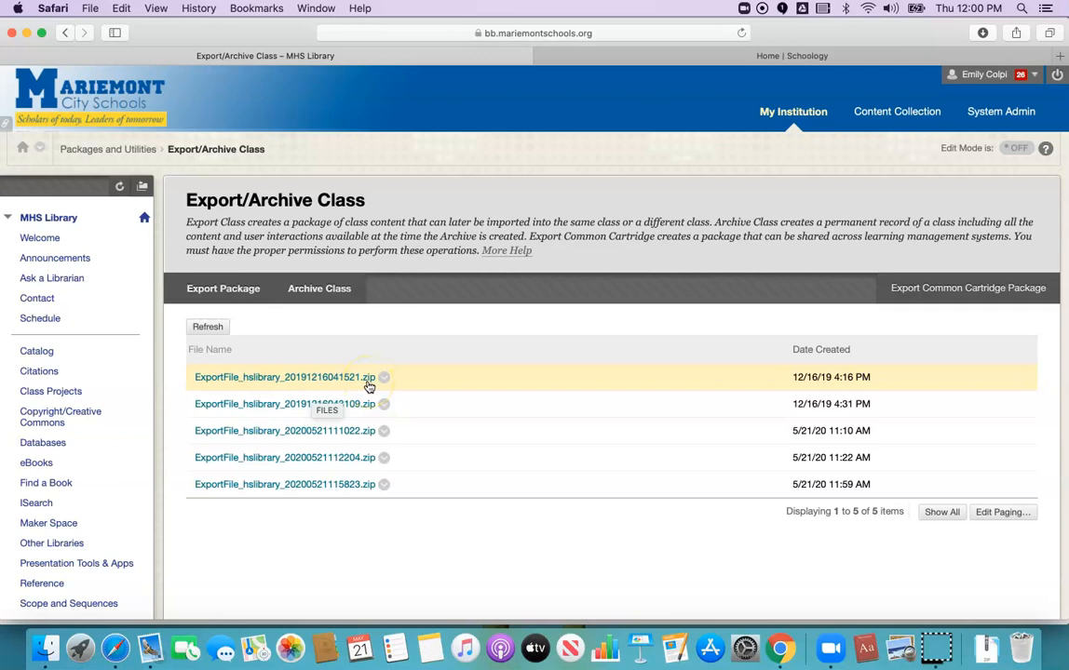
{"action": "mouse_move", "coordinate": [409, 484]}
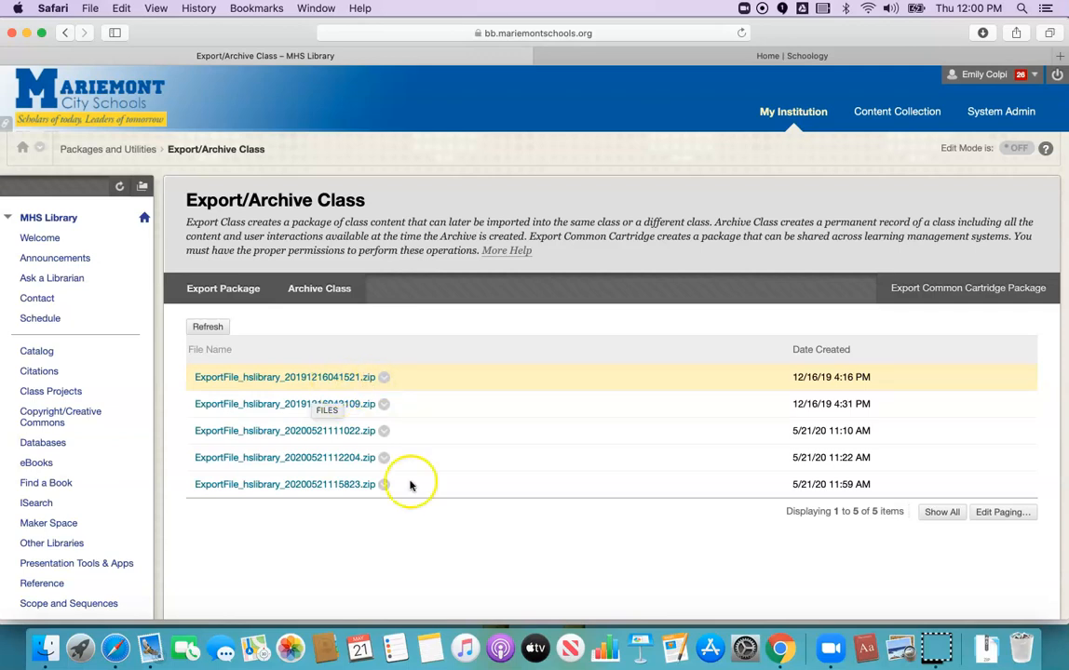
{"action": "mouse_move", "coordinate": [499, 549]}
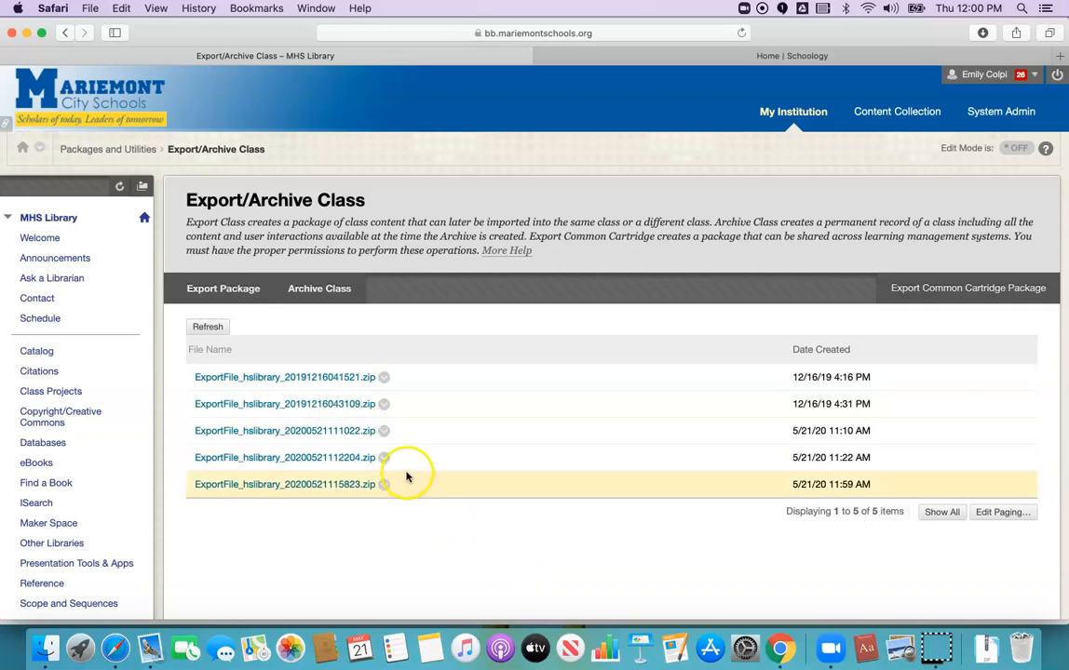
{"action": "mouse_move", "coordinate": [421, 143]}
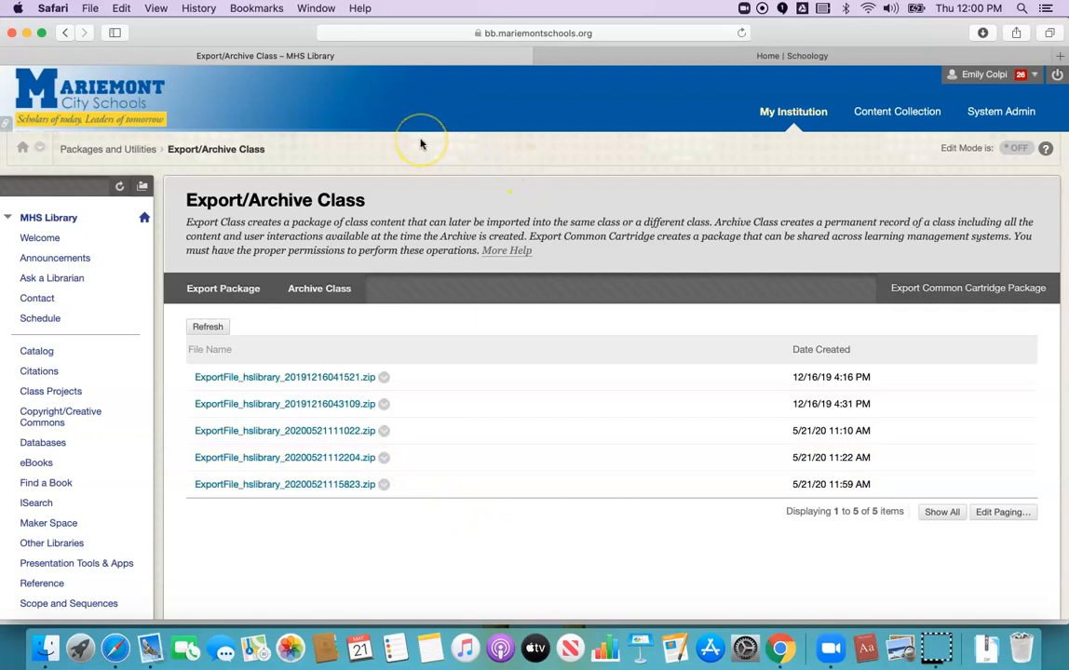
{"action": "mouse_move", "coordinate": [131, 18]}
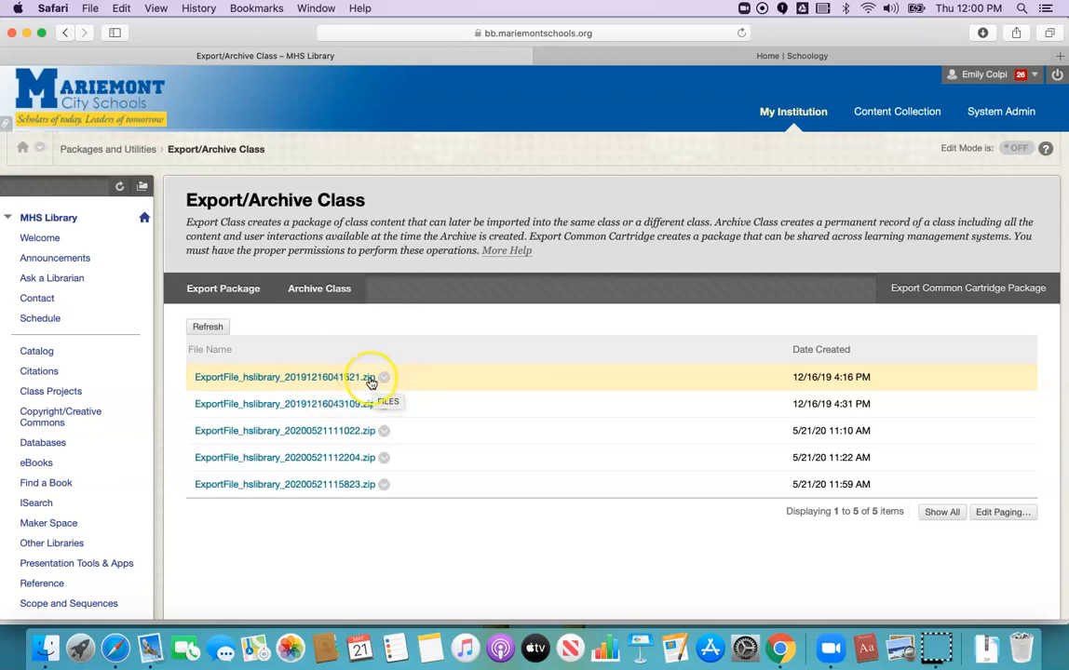
{"action": "mouse_move", "coordinate": [63, 216]}
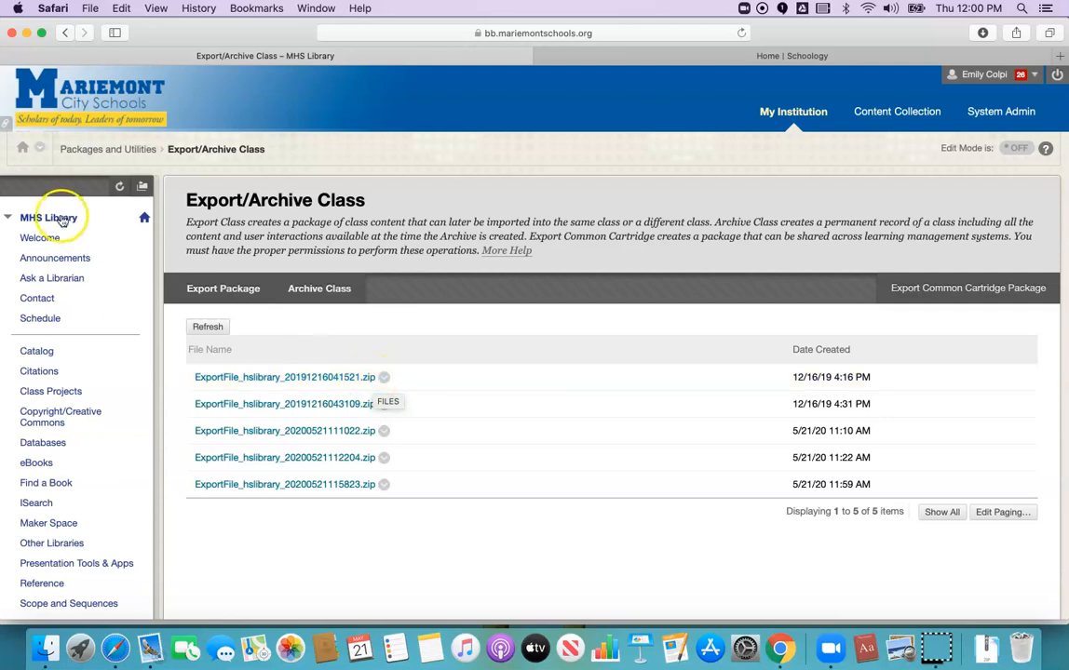
{"action": "mouse_move", "coordinate": [81, 26]}
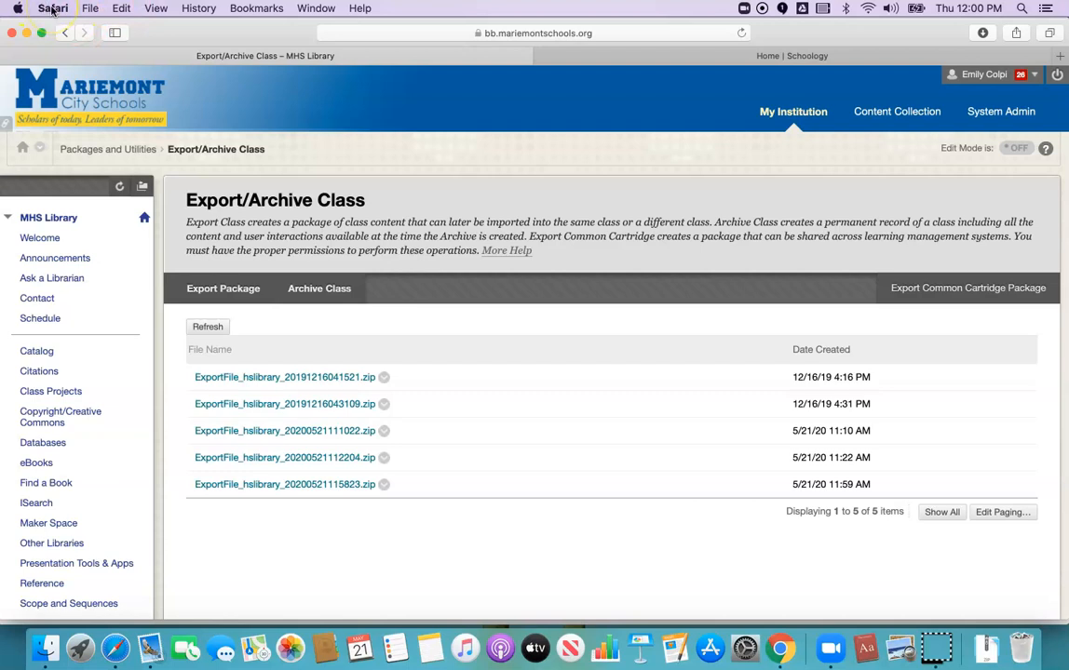
Review Safari's General preferences showing downloads save to the Downloads folder.
{"action": "left_click", "coordinate": [52, 7]}
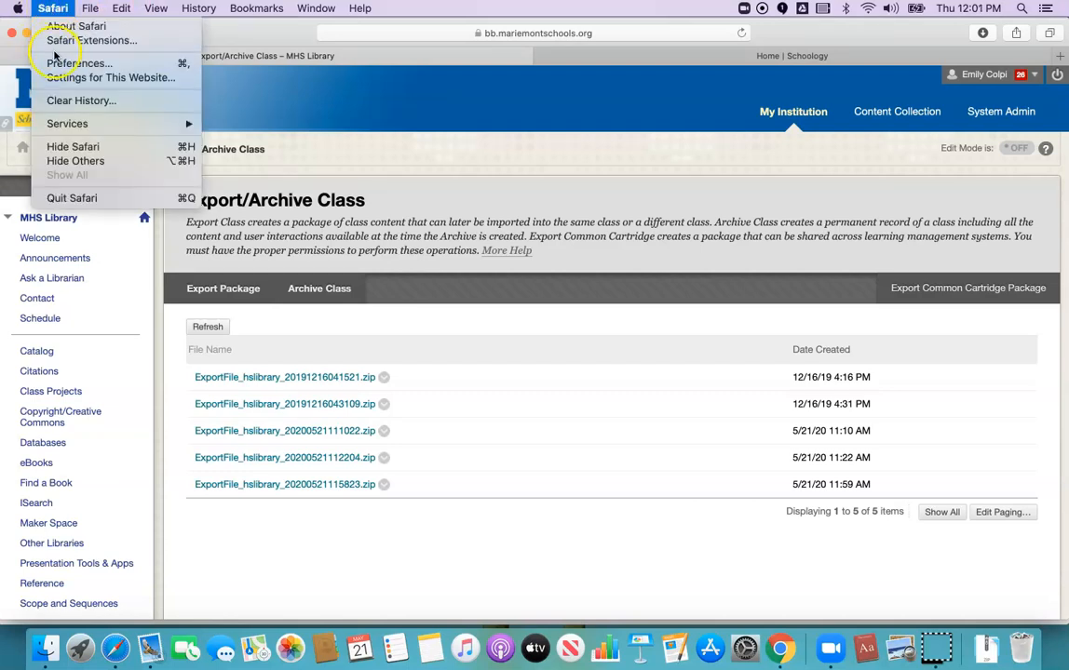
{"action": "left_click", "coordinate": [78, 64]}
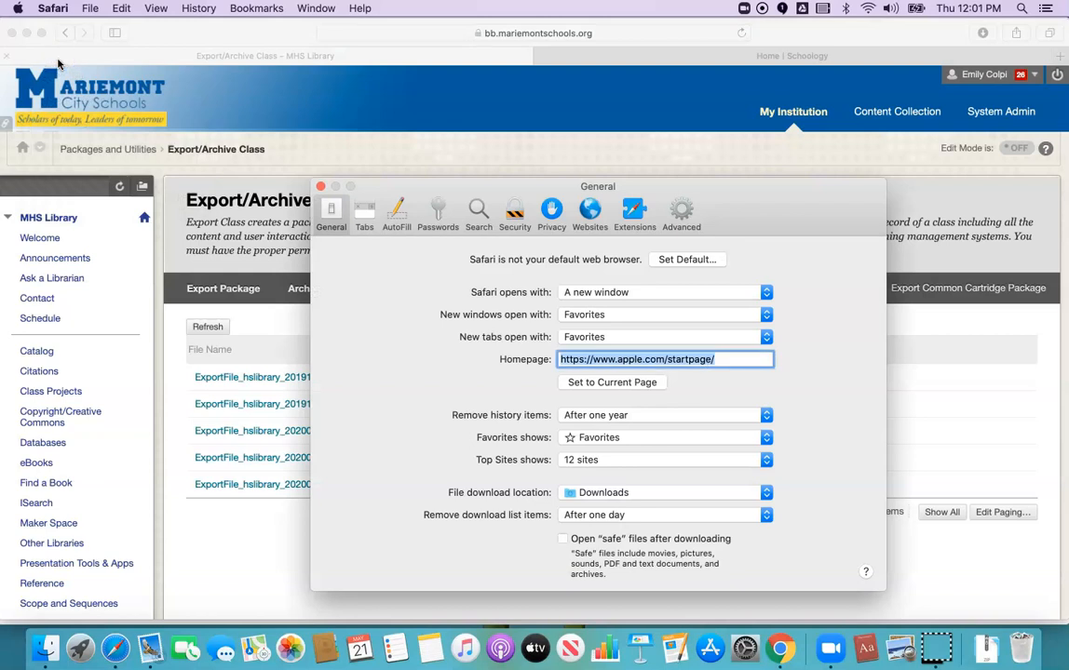
{"action": "mouse_move", "coordinate": [533, 380]}
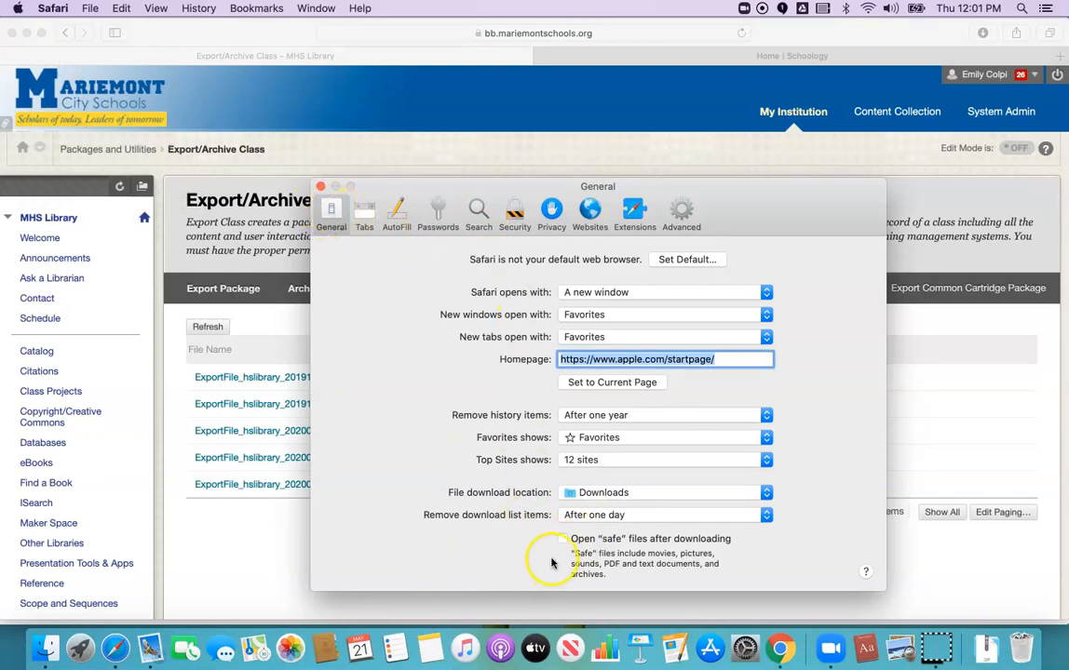
{"action": "mouse_move", "coordinate": [600, 530]}
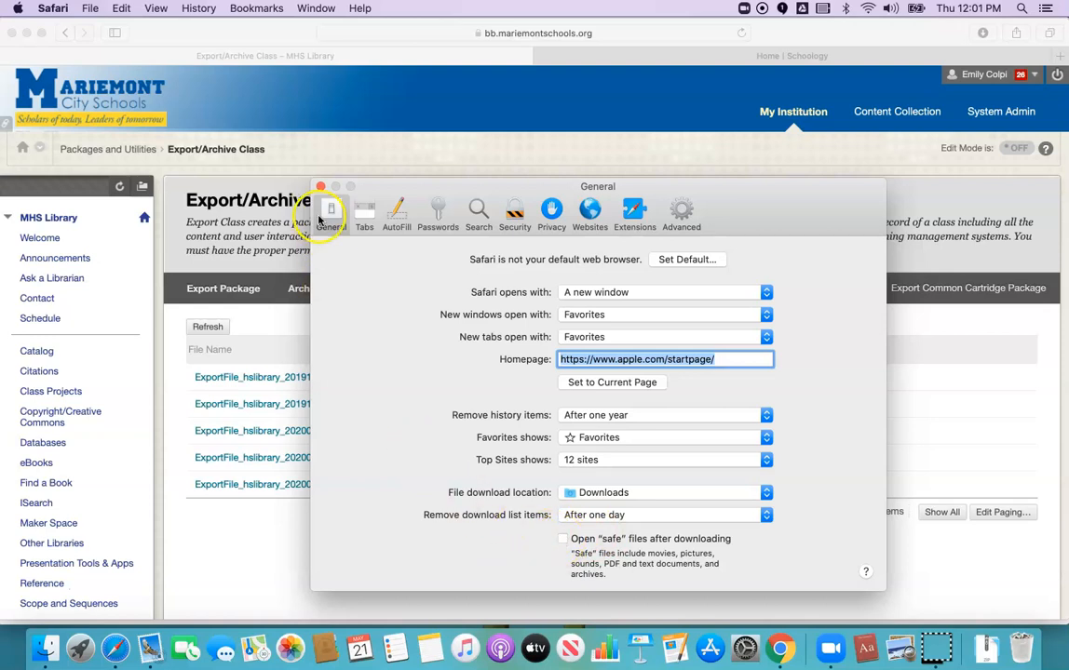
{"action": "left_click", "coordinate": [320, 187]}
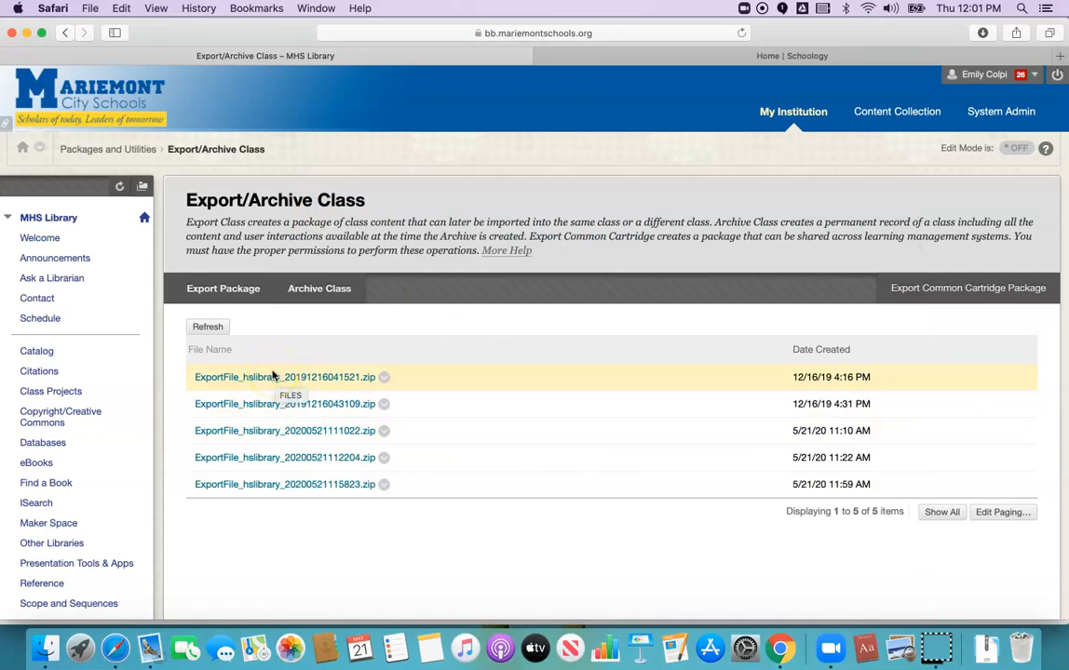
{"action": "mouse_move", "coordinate": [260, 380]}
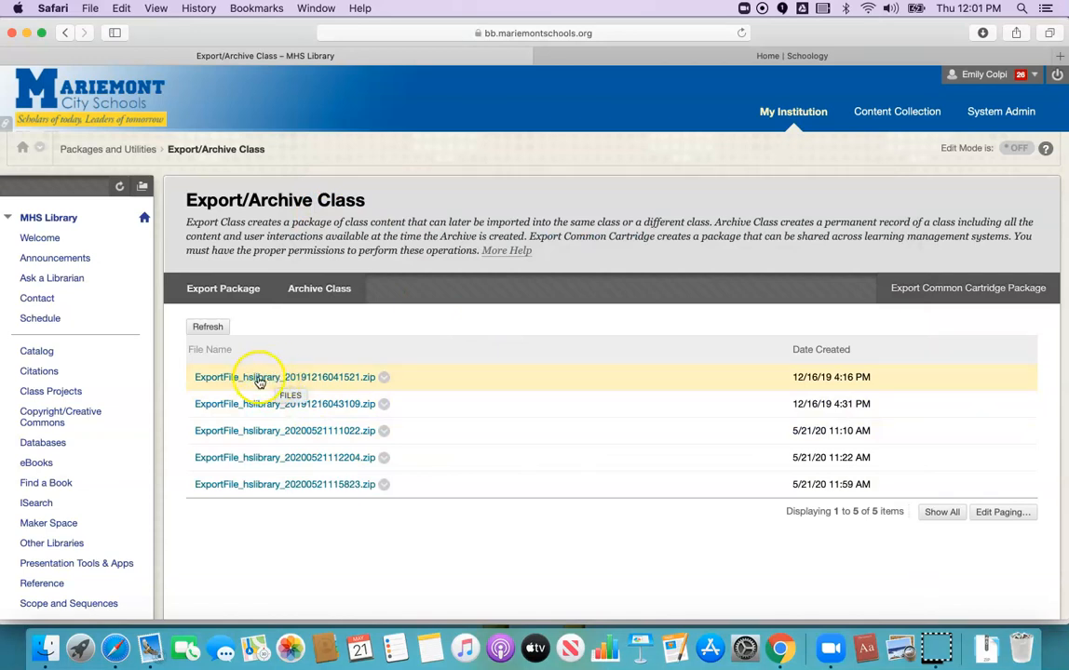
{"action": "mouse_move", "coordinate": [297, 381]}
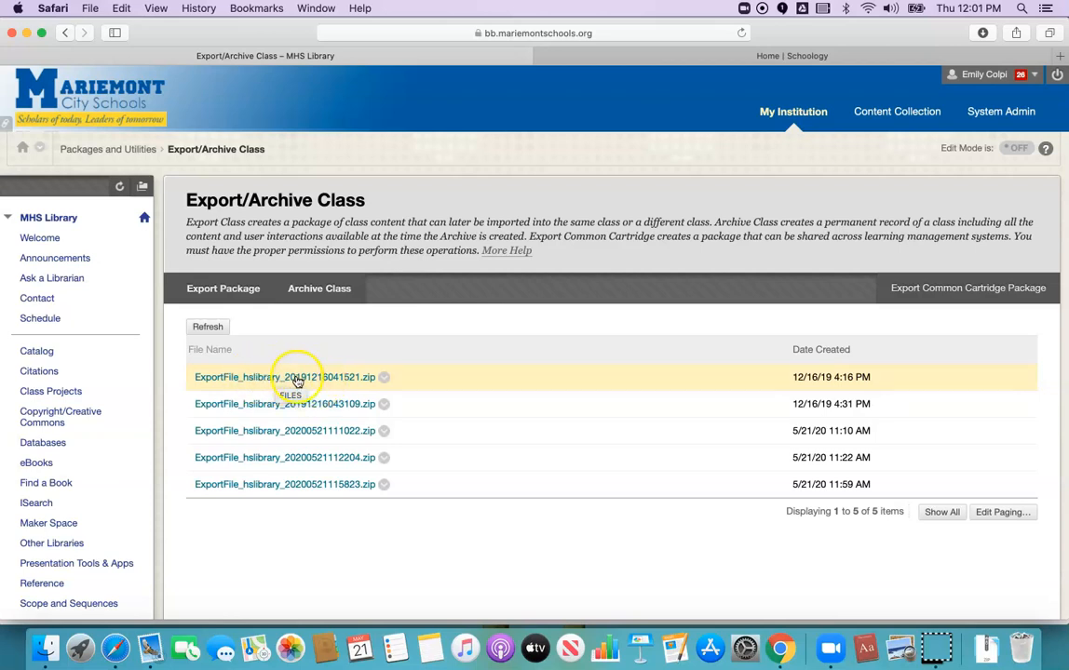
{"action": "mouse_move", "coordinate": [384, 376]}
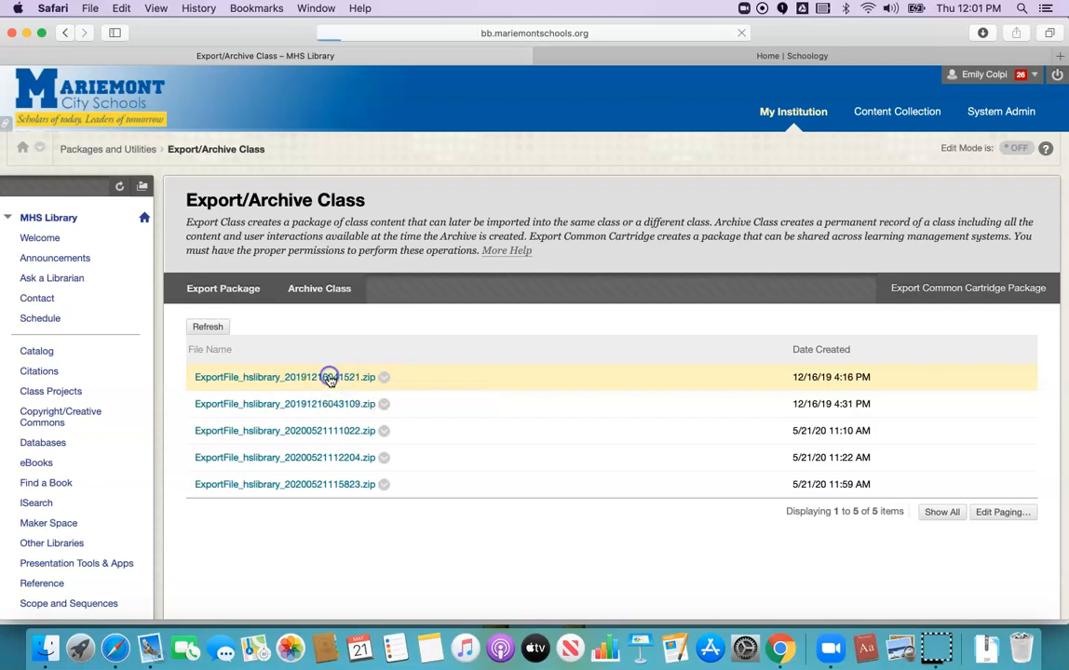
Download the ExportFile_hslibrary_20191216041521.zip export from 12/16/19 4:16 PM.
{"action": "left_click", "coordinate": [285, 376]}
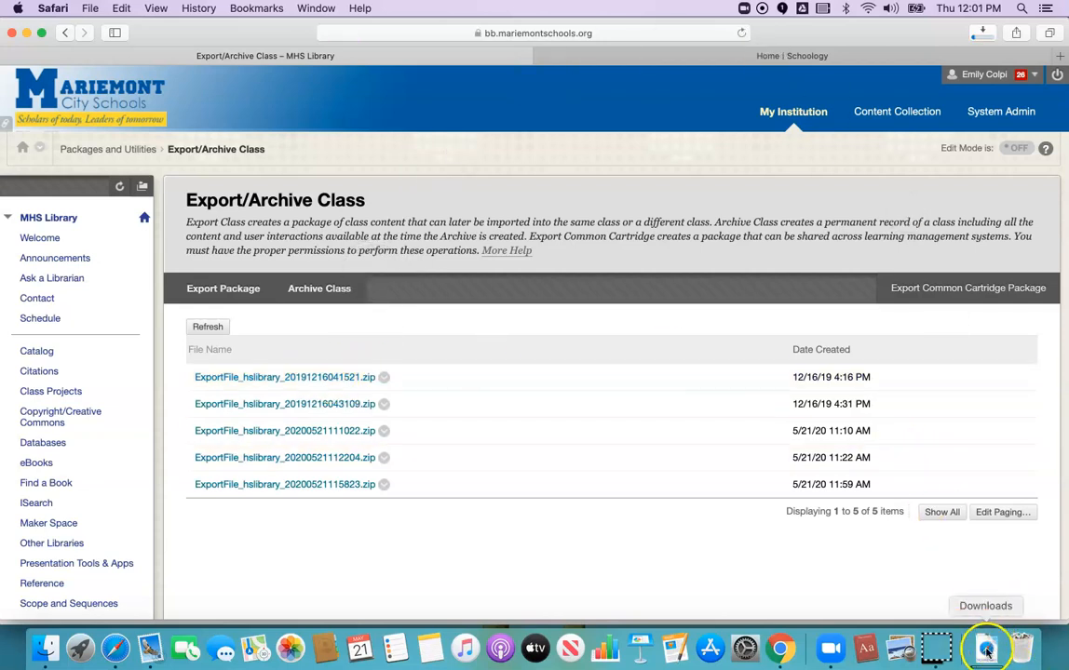
{"action": "mouse_move", "coordinate": [717, 548]}
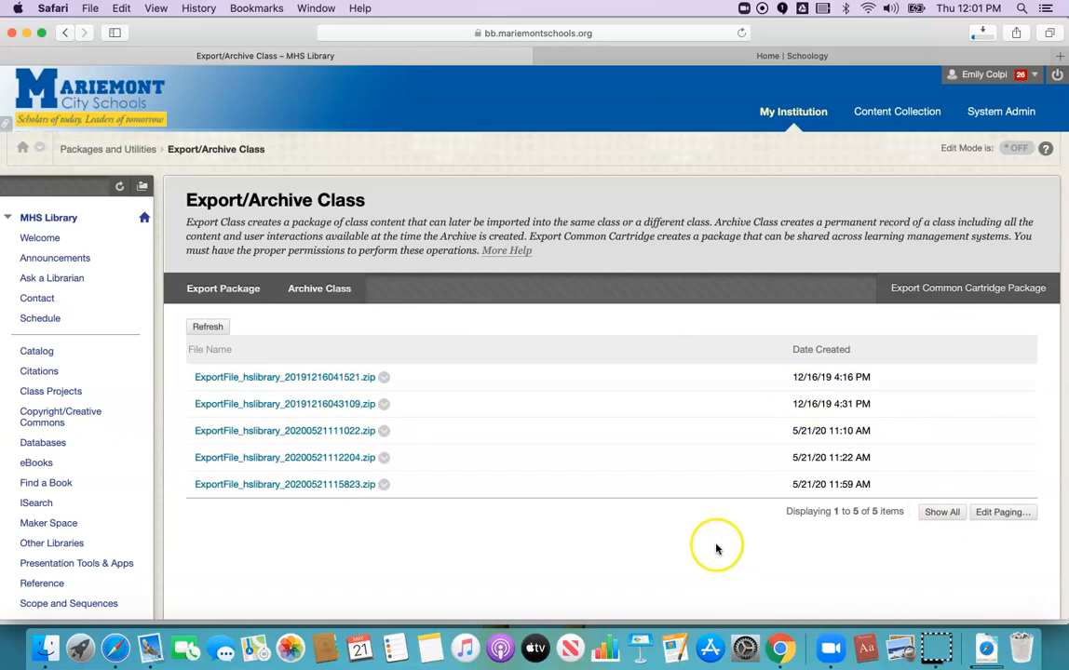
{"action": "mouse_move", "coordinate": [650, 84]}
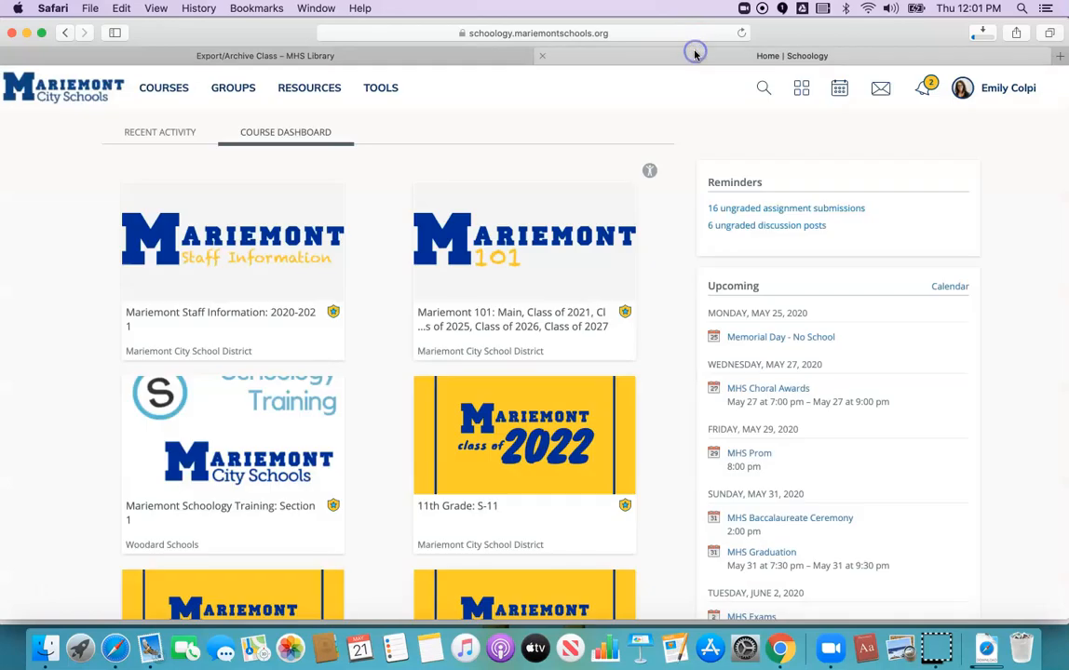
{"action": "mouse_move", "coordinate": [352, 175]}
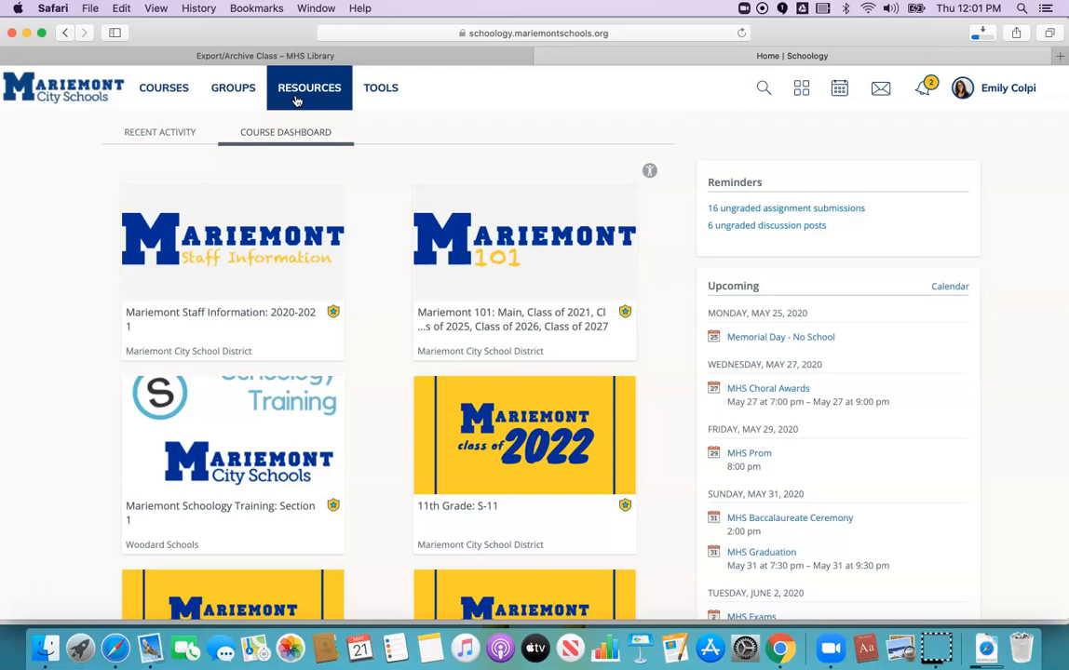
Start an Import from the gear actions of My Resources in Schoology.
{"action": "left_click", "coordinate": [309, 87]}
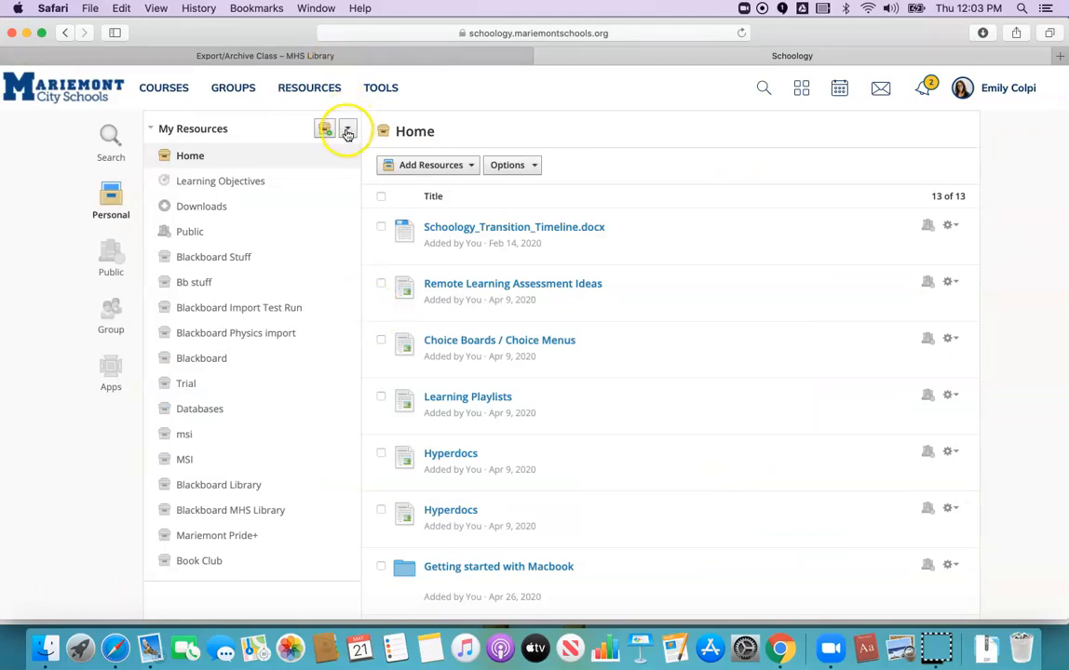
{"action": "left_click", "coordinate": [347, 129]}
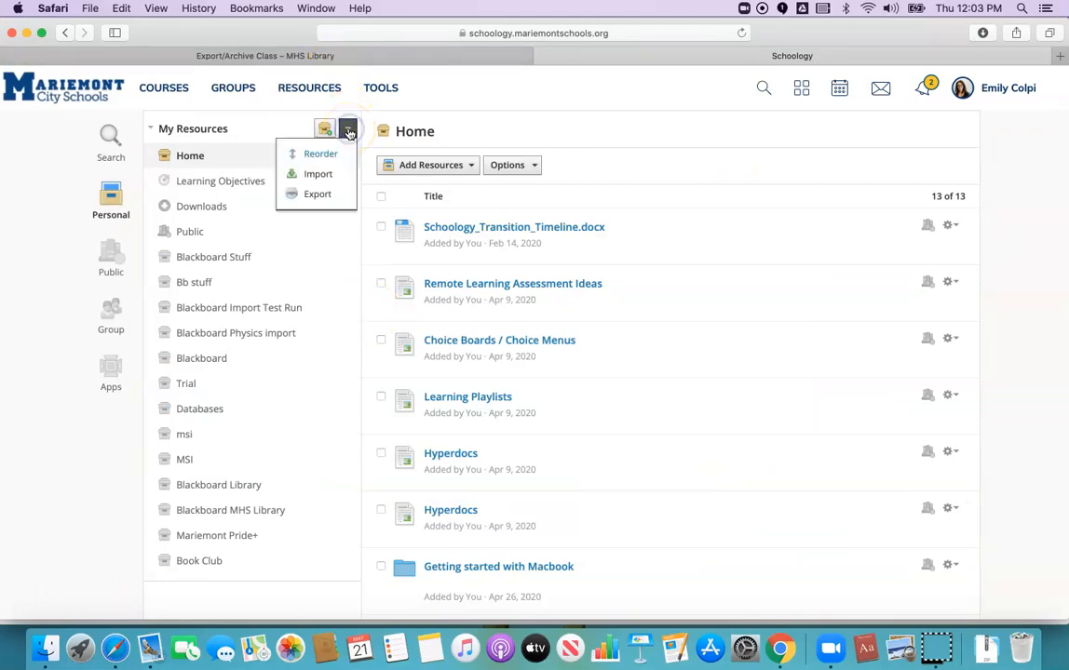
{"action": "mouse_move", "coordinate": [317, 175]}
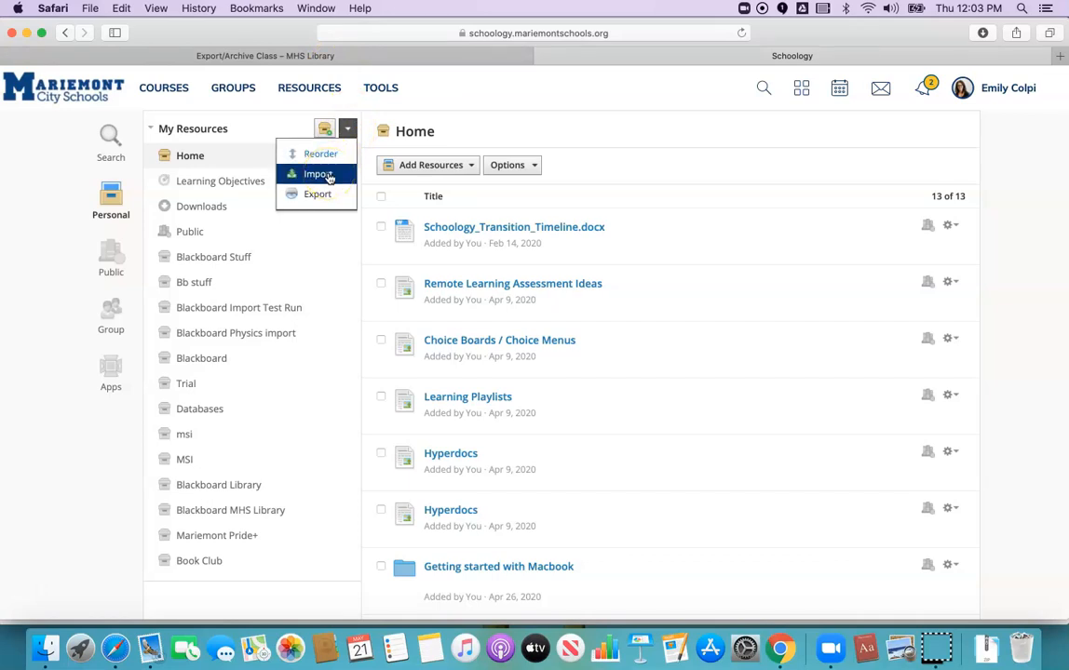
{"action": "left_click", "coordinate": [318, 175]}
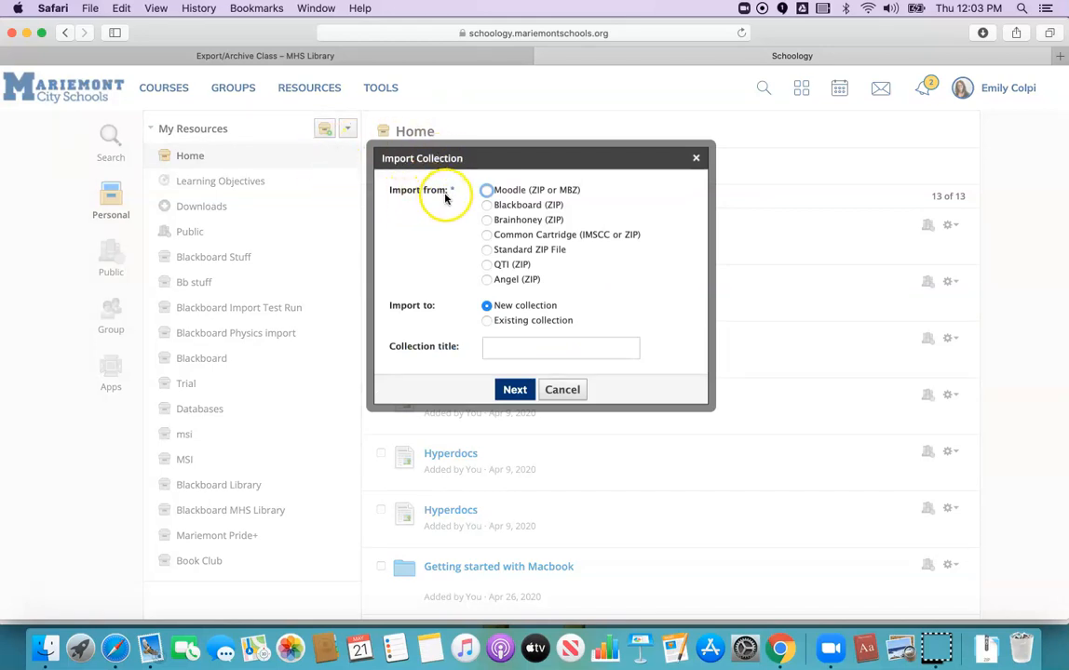
Choose Blackboard (ZIP) for a new collection titled 'Blackboard Library Page 2020' and continue.
{"action": "left_click", "coordinate": [486, 205]}
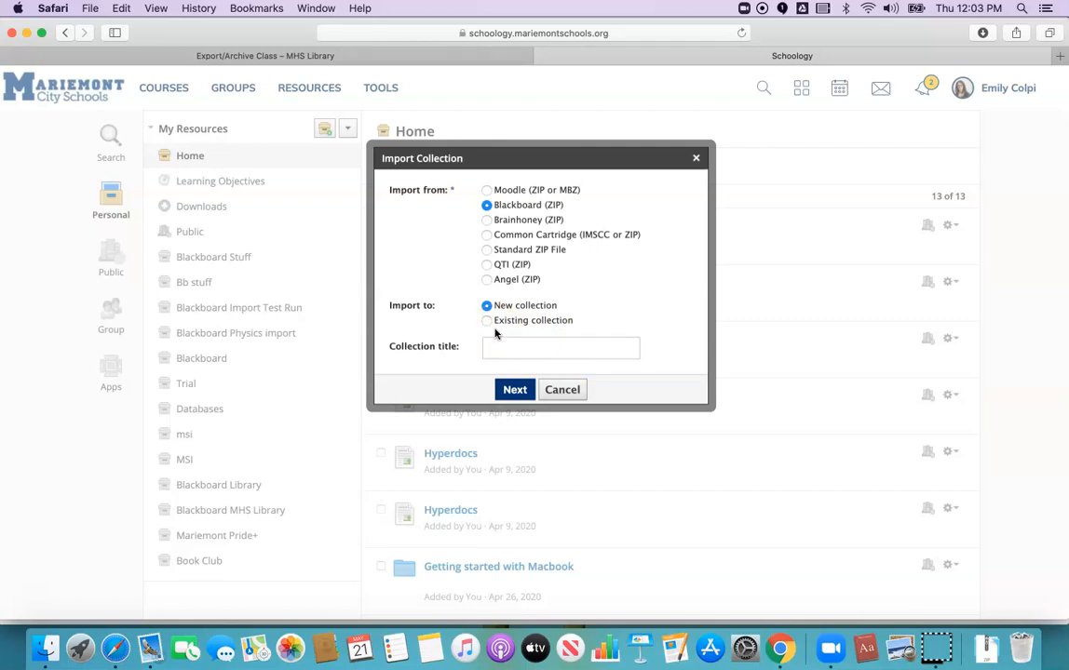
{"action": "left_click", "coordinate": [560, 348]}
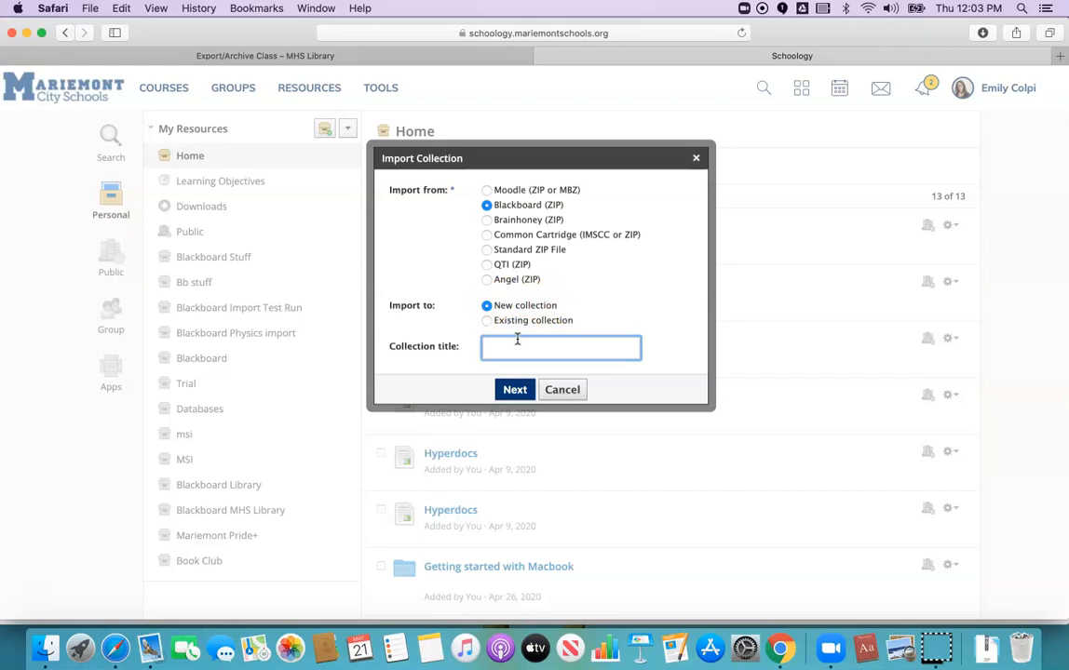
{"action": "type", "text": "Blackboard"}
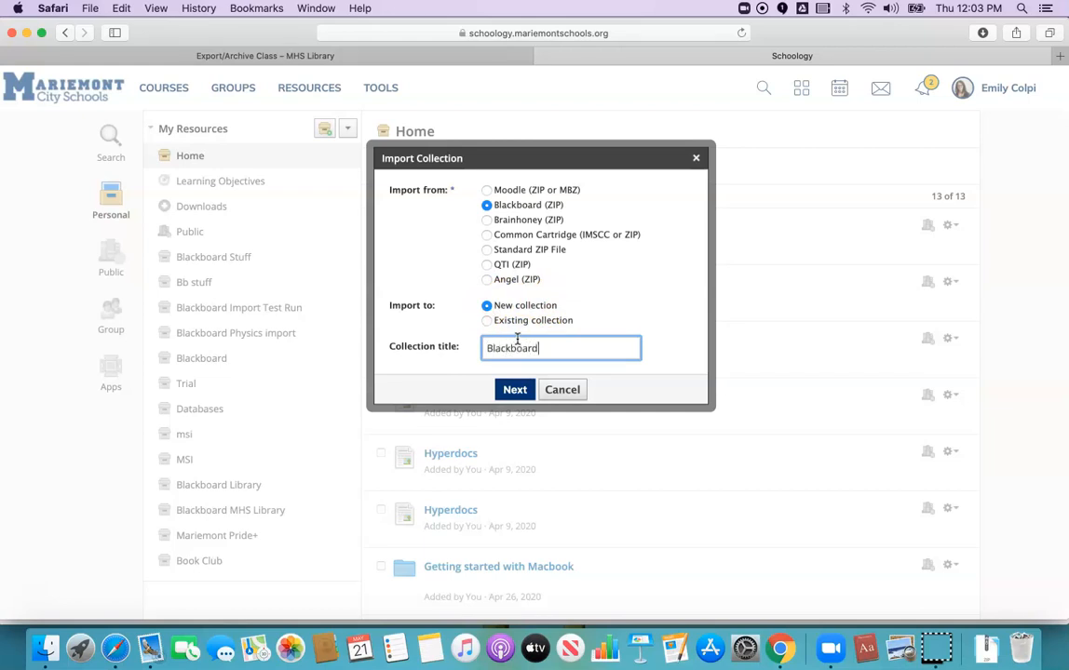
{"action": "type", "text": "Library Pa"}
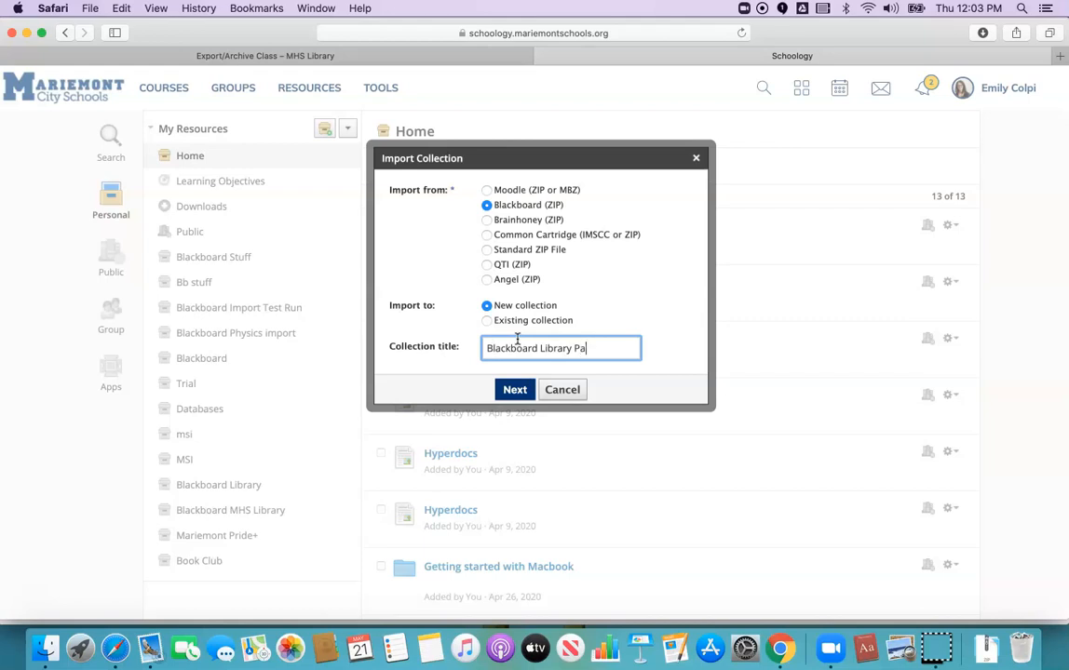
{"action": "type", "text": "ge 2020"}
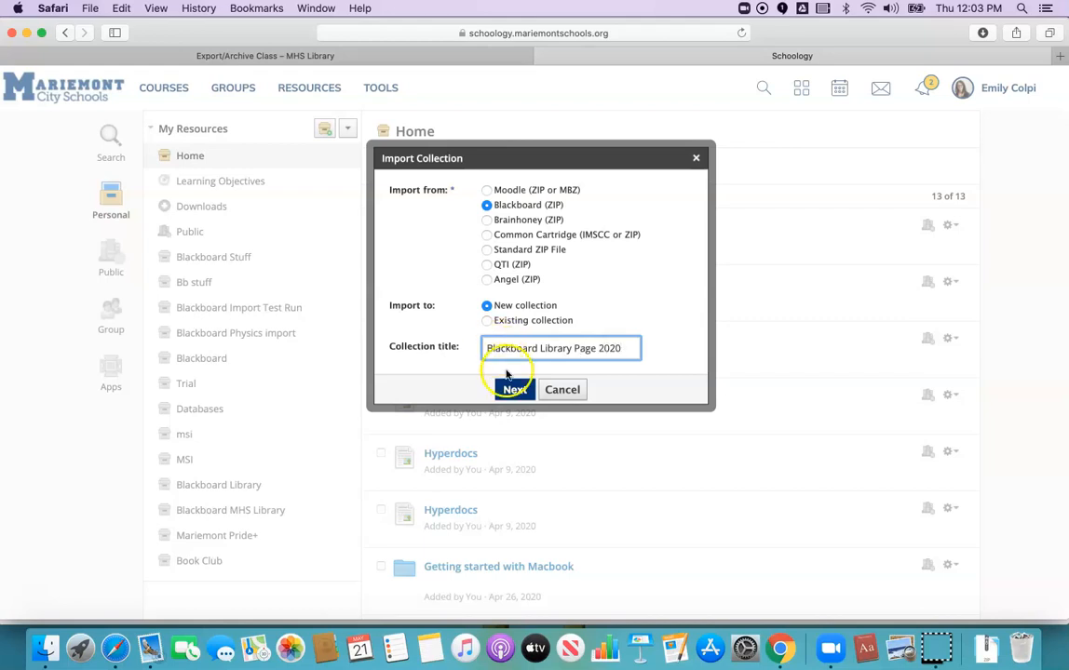
{"action": "left_click", "coordinate": [514, 389]}
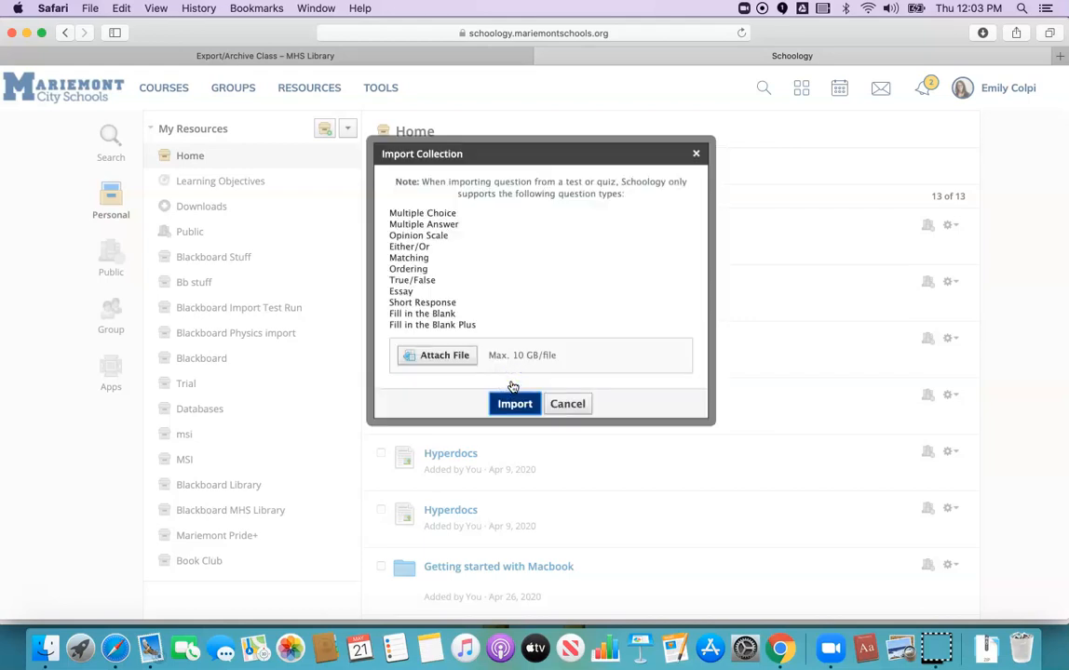
{"action": "mouse_move", "coordinate": [581, 223]}
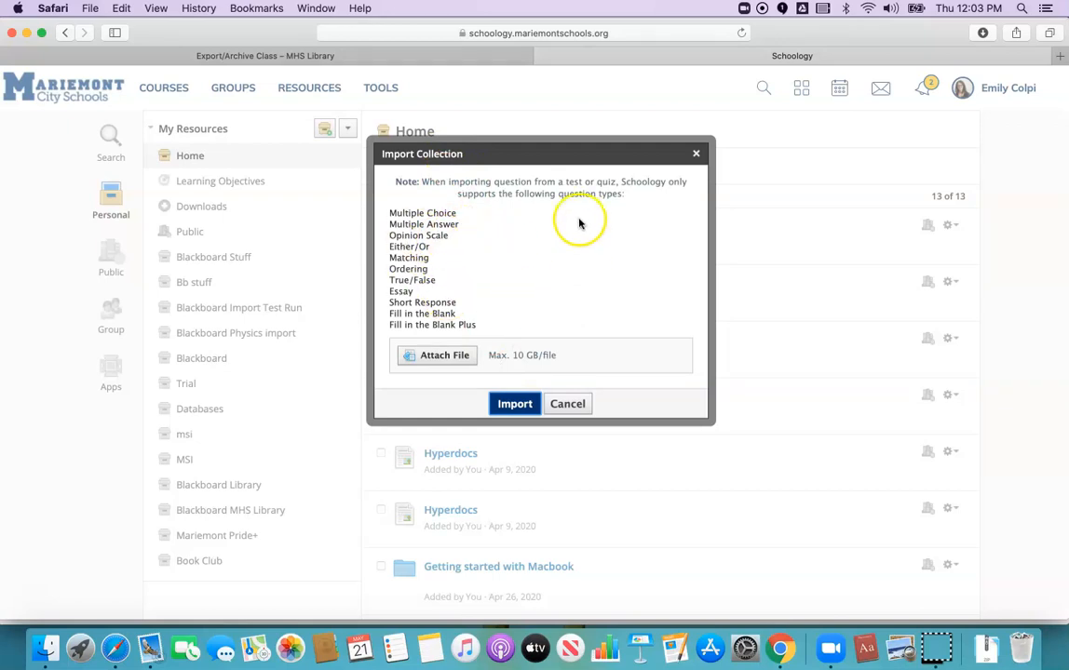
{"action": "mouse_move", "coordinate": [616, 244]}
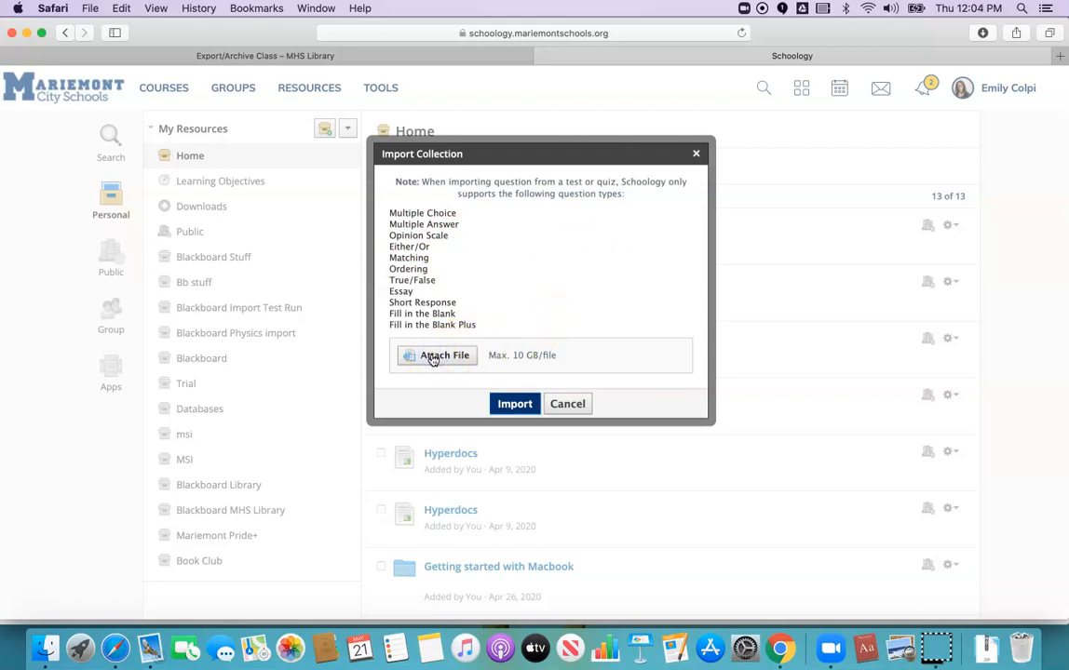
Attach the downloaded ExportFile ZIP from the Downloads folder to the import.
{"action": "left_click", "coordinate": [436, 354]}
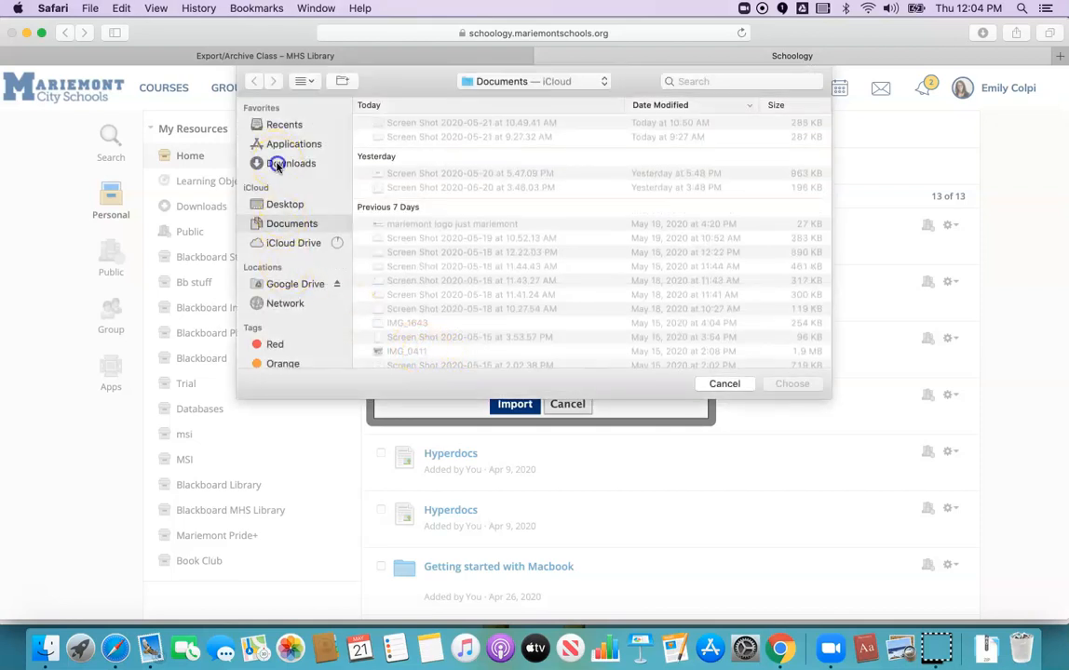
{"action": "left_click", "coordinate": [291, 164]}
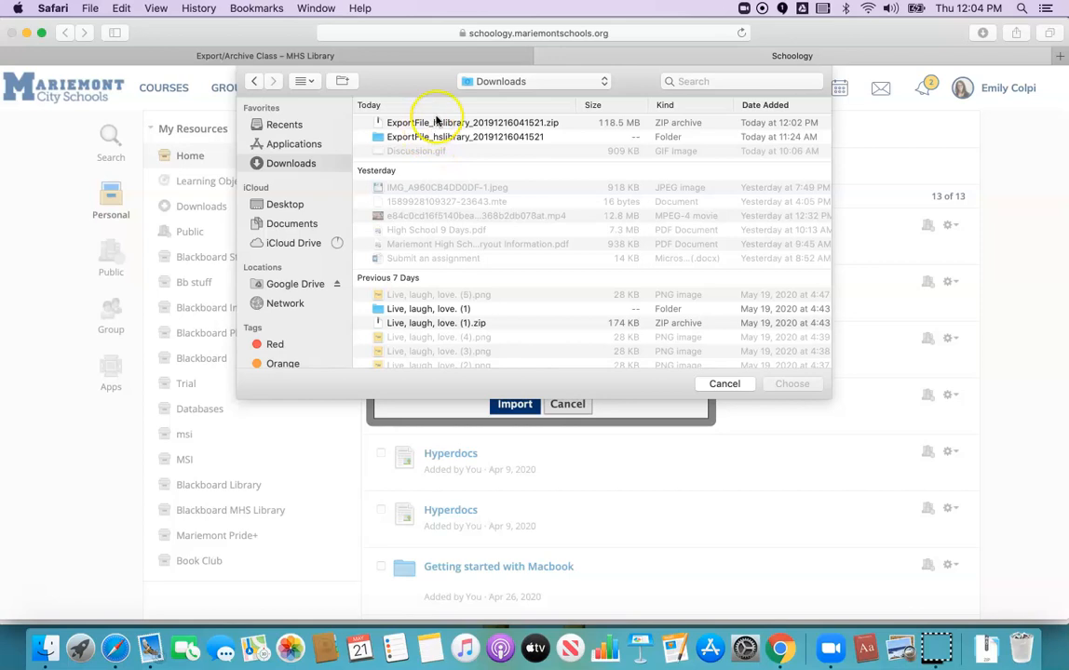
{"action": "mouse_move", "coordinate": [435, 123]}
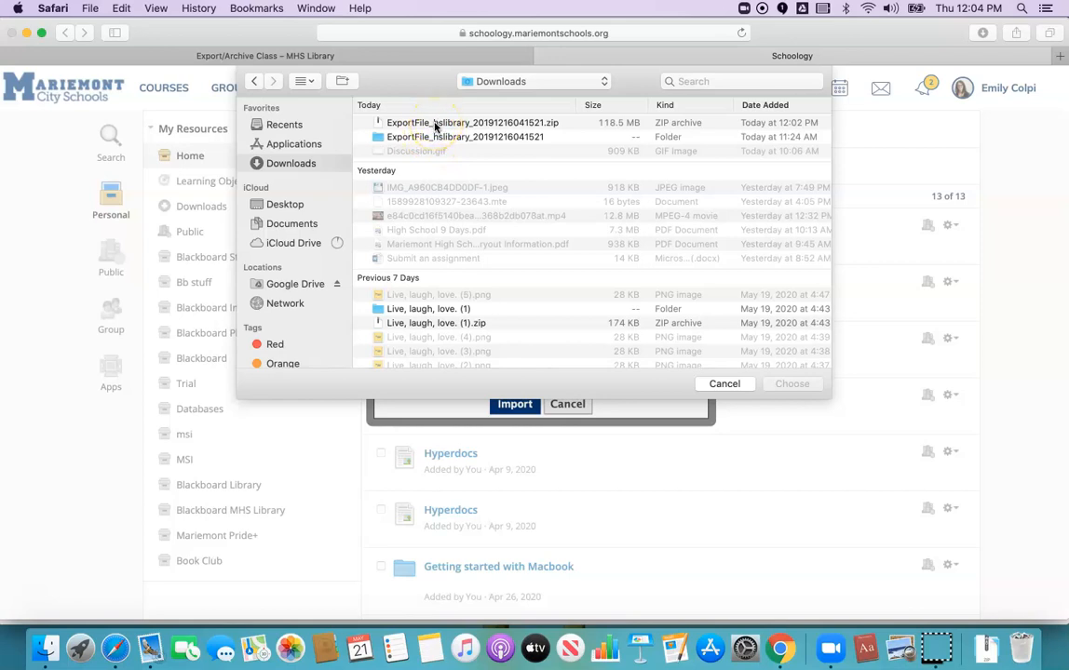
{"action": "left_click", "coordinate": [473, 123]}
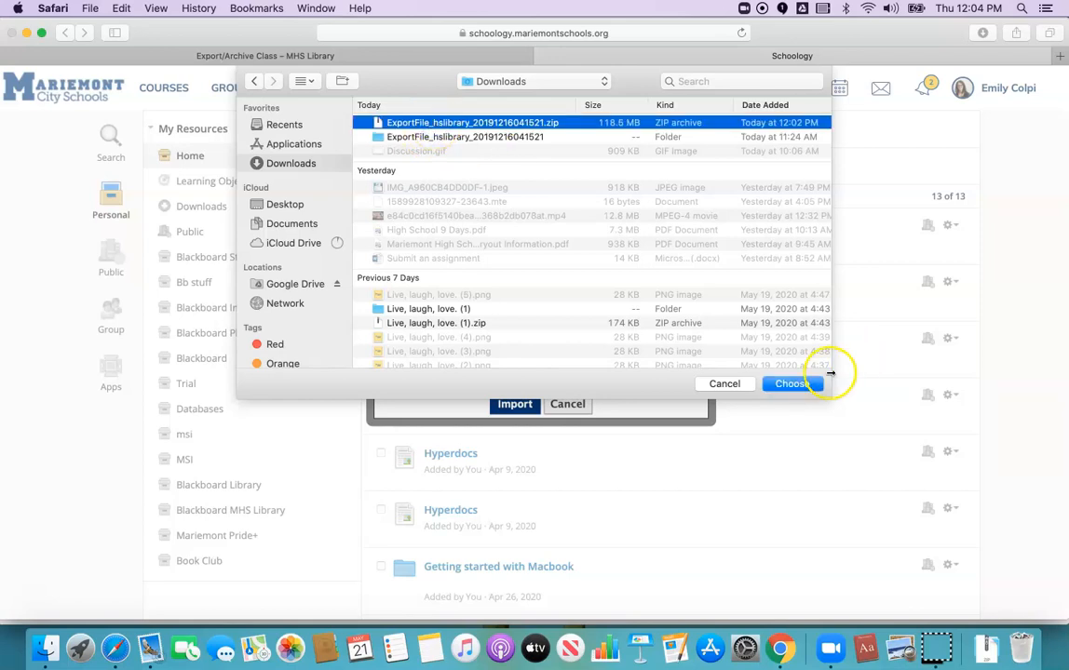
{"action": "left_click", "coordinate": [790, 383]}
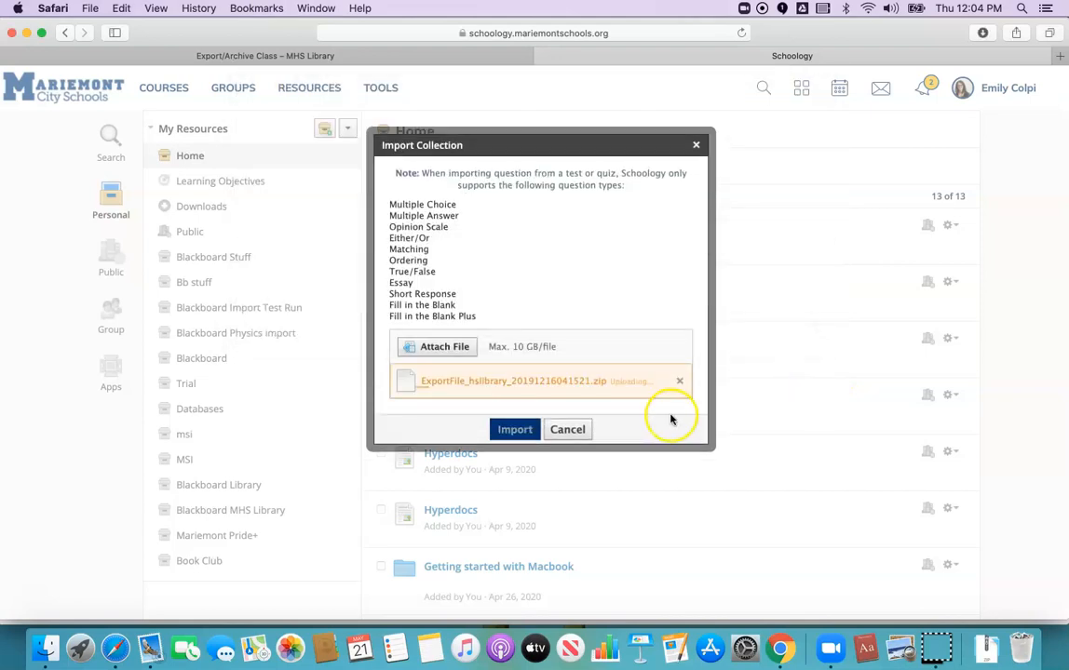
{"action": "mouse_move", "coordinate": [669, 420]}
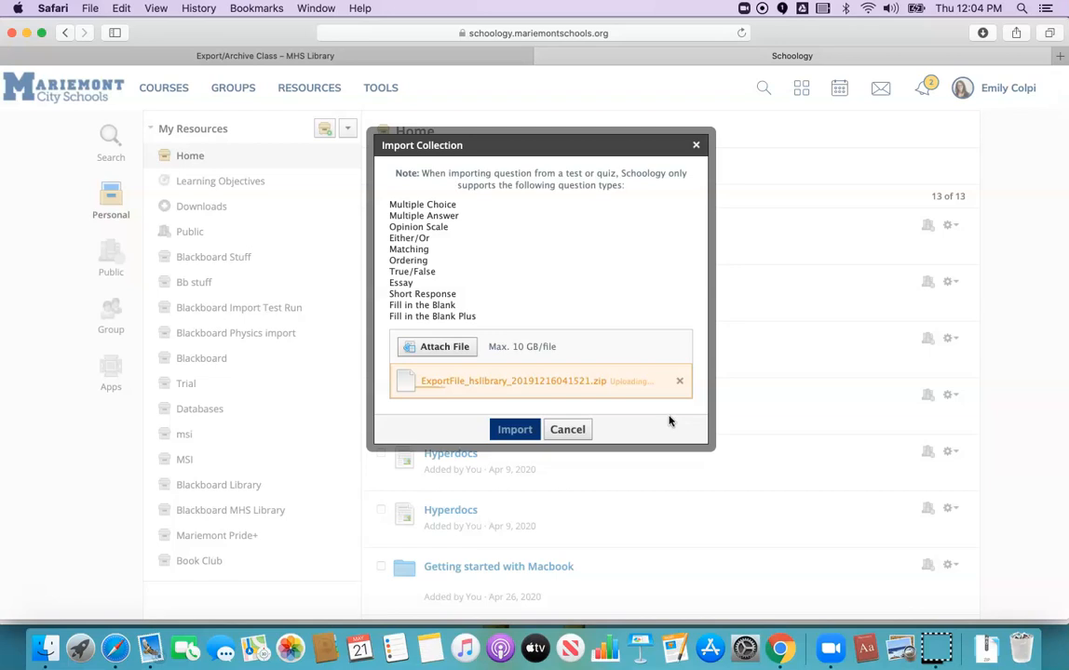
{"action": "mouse_move", "coordinate": [522, 362]}
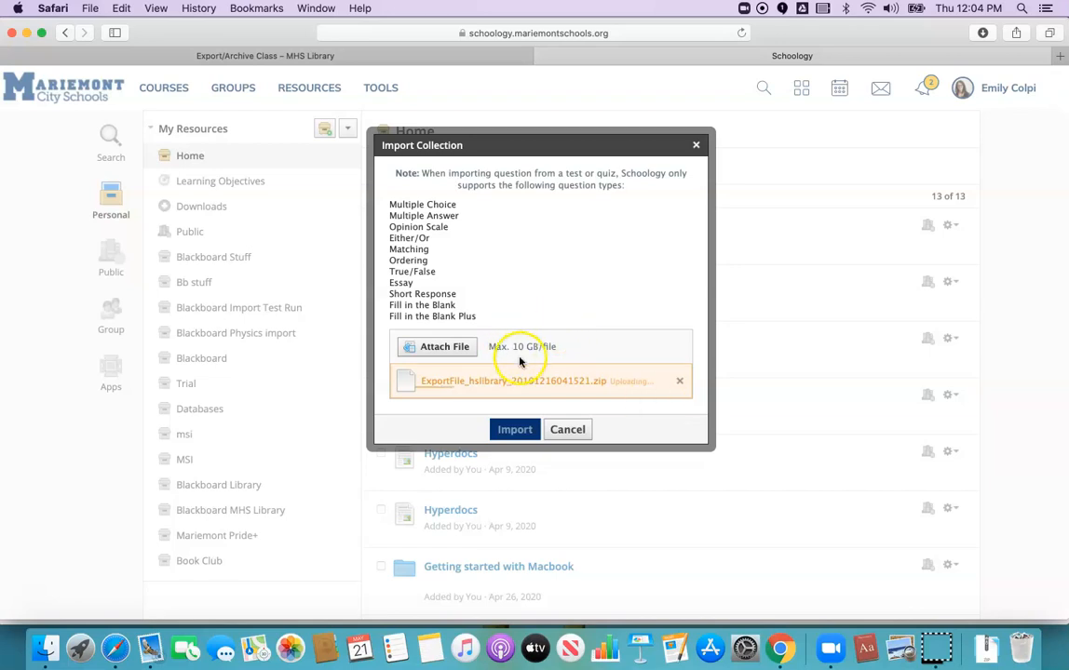
{"action": "mouse_move", "coordinate": [510, 400]}
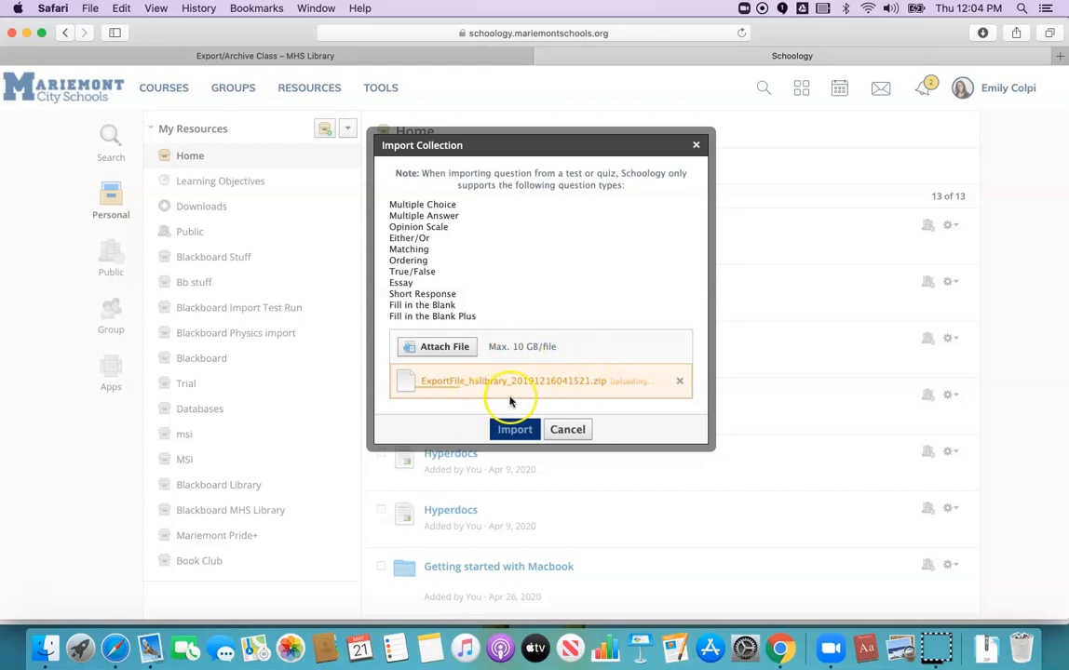
{"action": "mouse_move", "coordinate": [610, 436]}
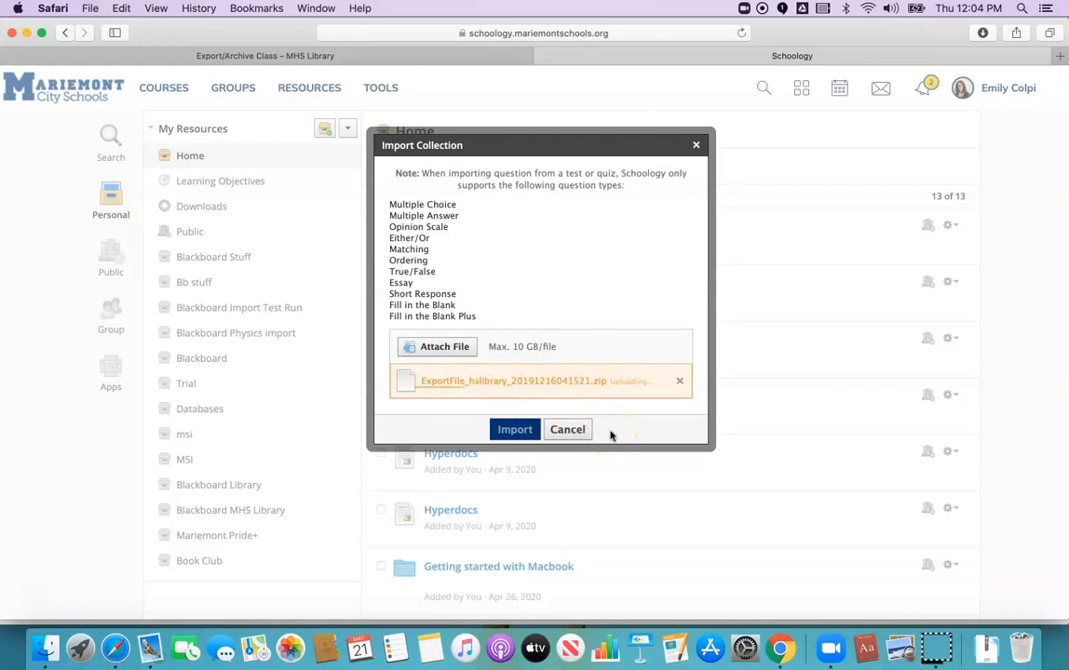
{"action": "mouse_move", "coordinate": [581, 393]}
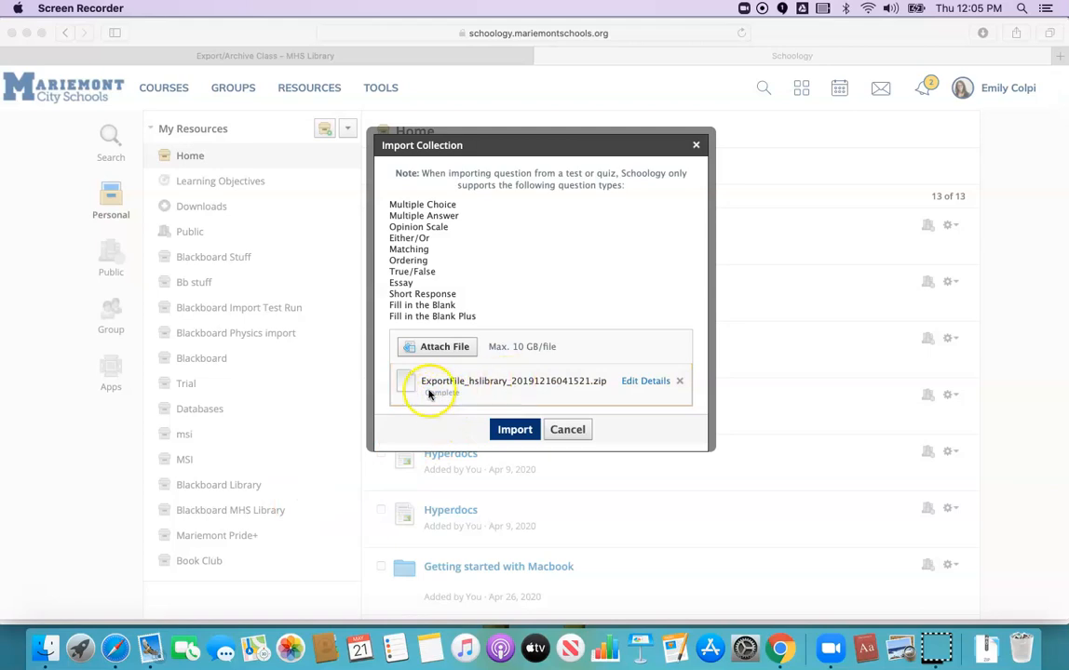
{"action": "mouse_move", "coordinate": [590, 404]}
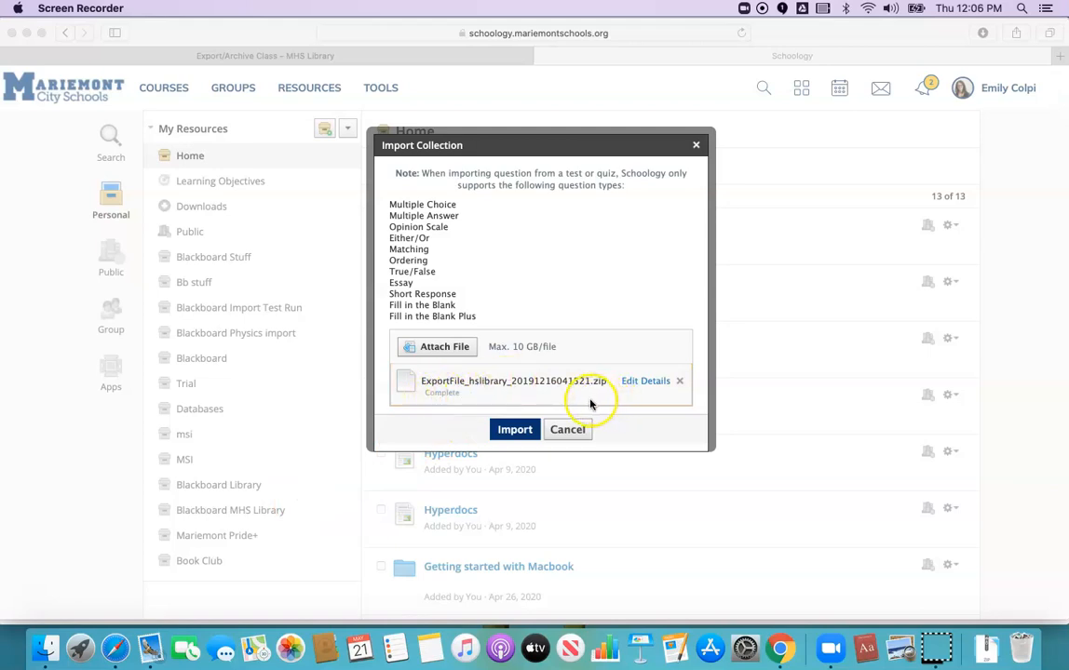
{"action": "mouse_move", "coordinate": [475, 402]}
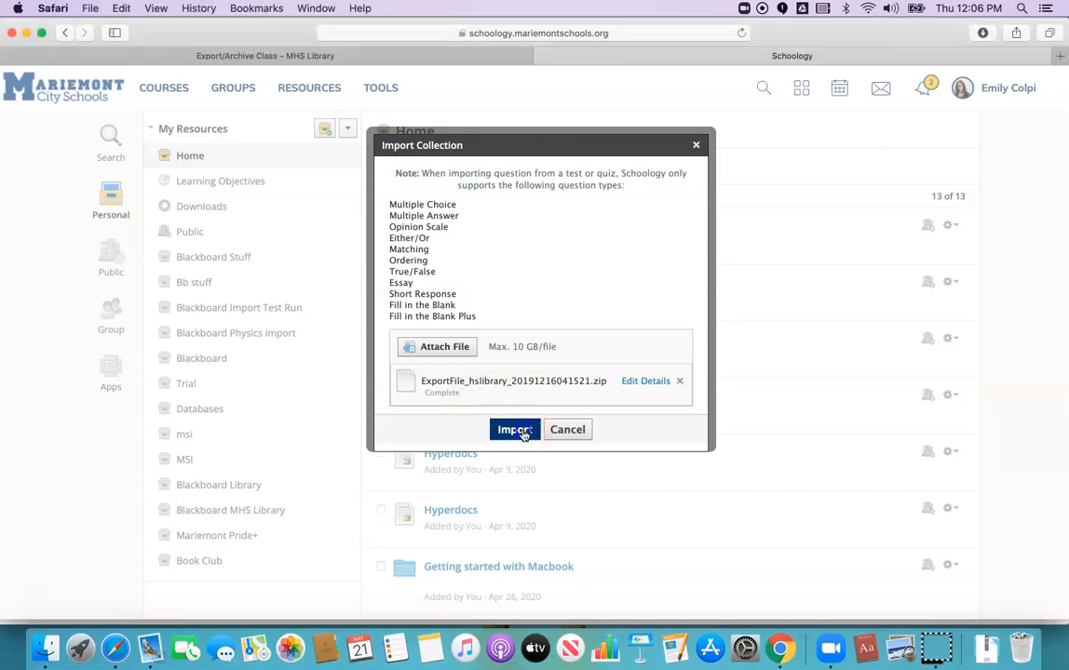
Submit the import of the attached hslibrary ZIP into My Resources.
{"action": "left_click", "coordinate": [514, 428]}
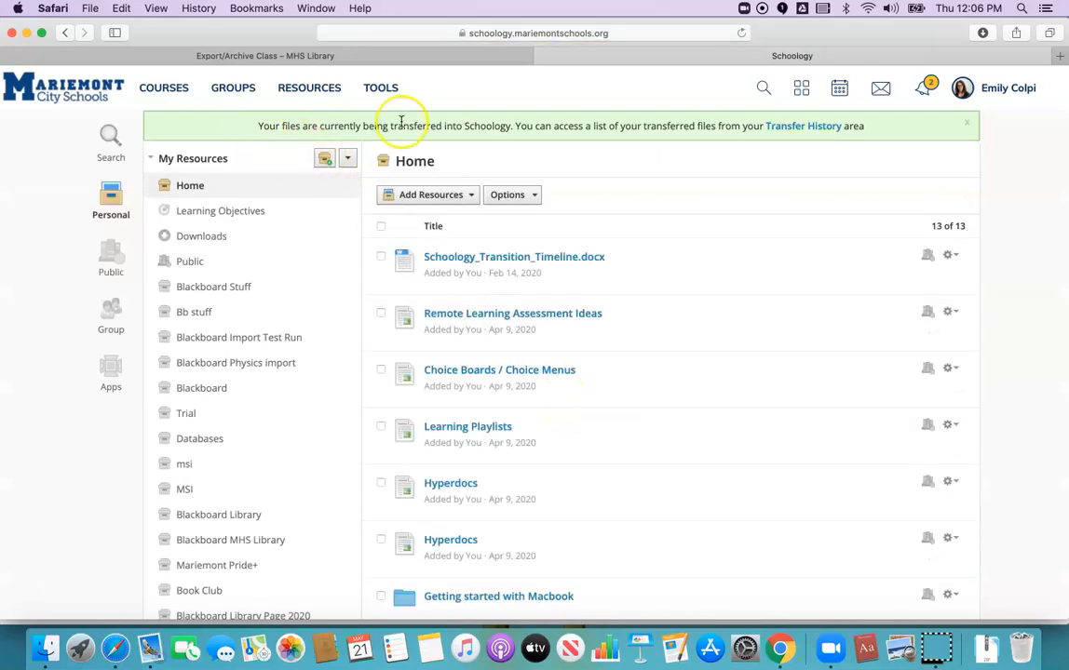
{"action": "mouse_move", "coordinate": [679, 123]}
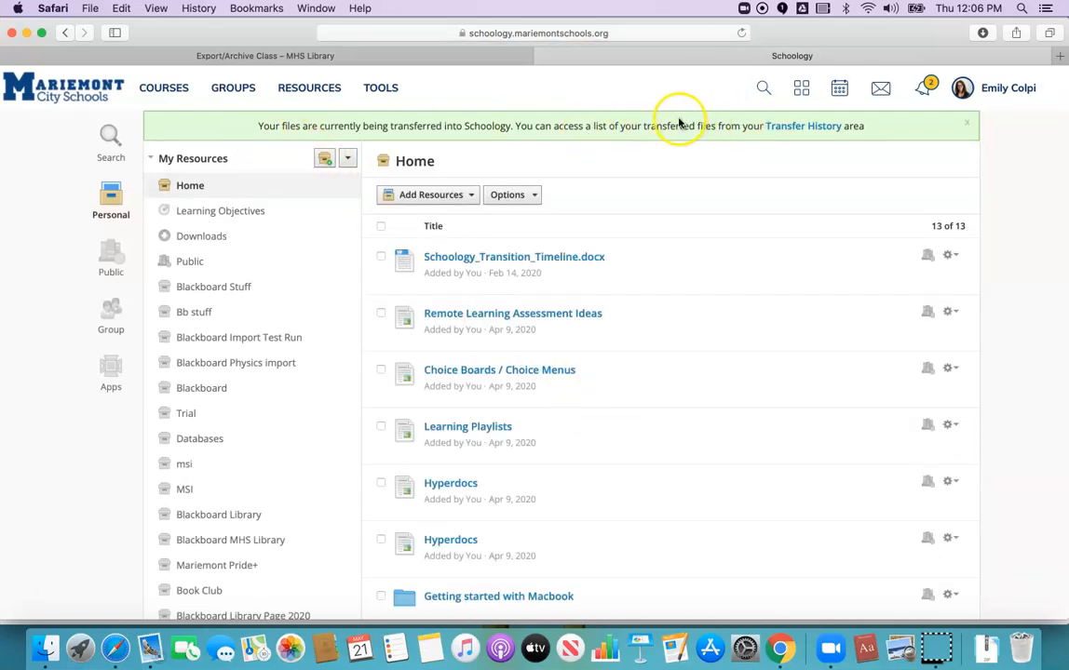
{"action": "mouse_move", "coordinate": [804, 137]}
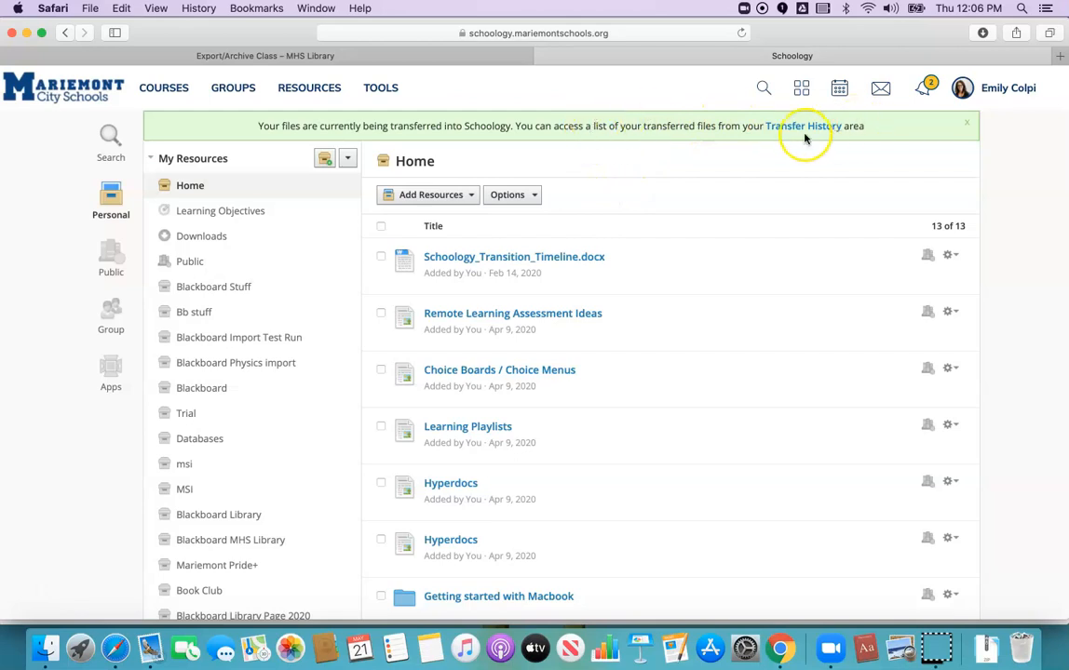
View Transfer History, where the hslibrary ZIP import shows as Pending.
{"action": "left_click", "coordinate": [804, 127]}
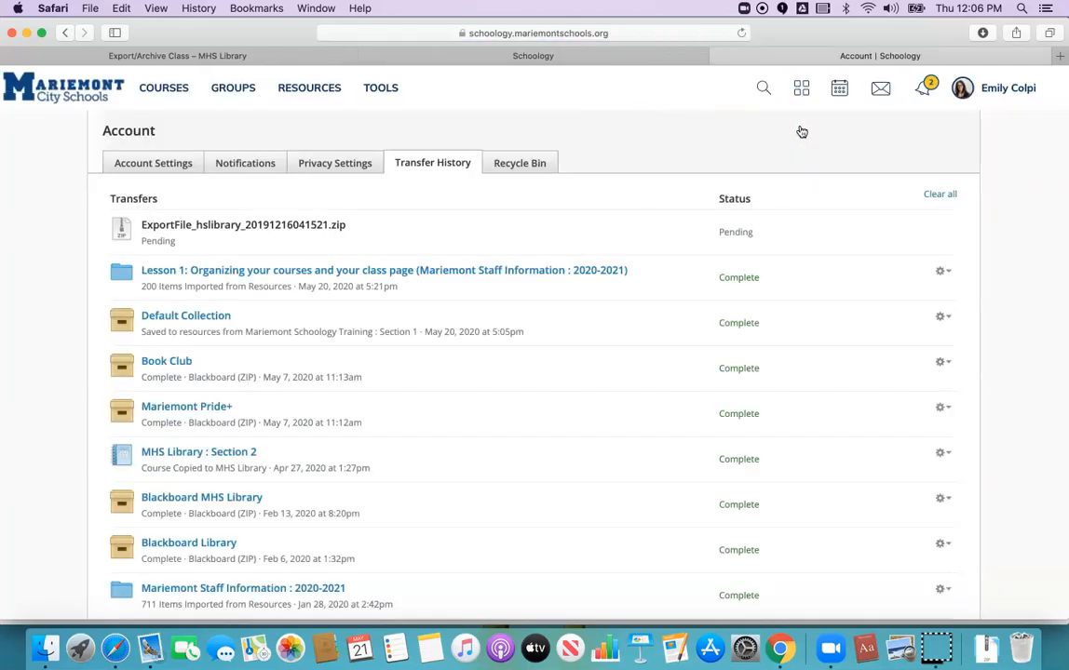
{"action": "mouse_move", "coordinate": [339, 200]}
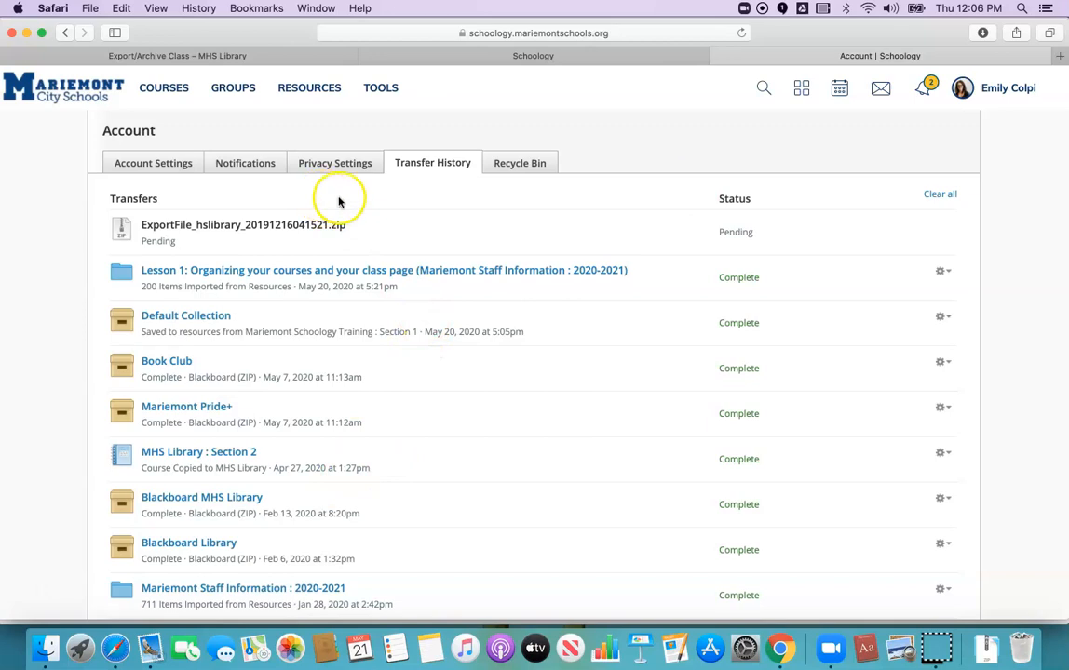
{"action": "mouse_move", "coordinate": [704, 231]}
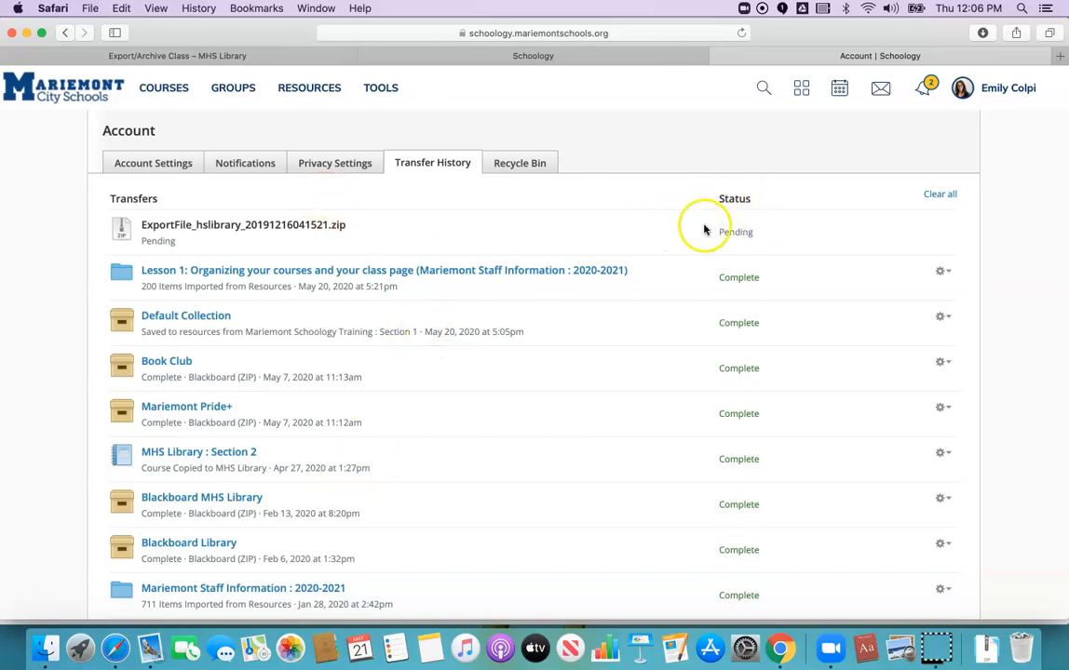
{"action": "mouse_move", "coordinate": [789, 235]}
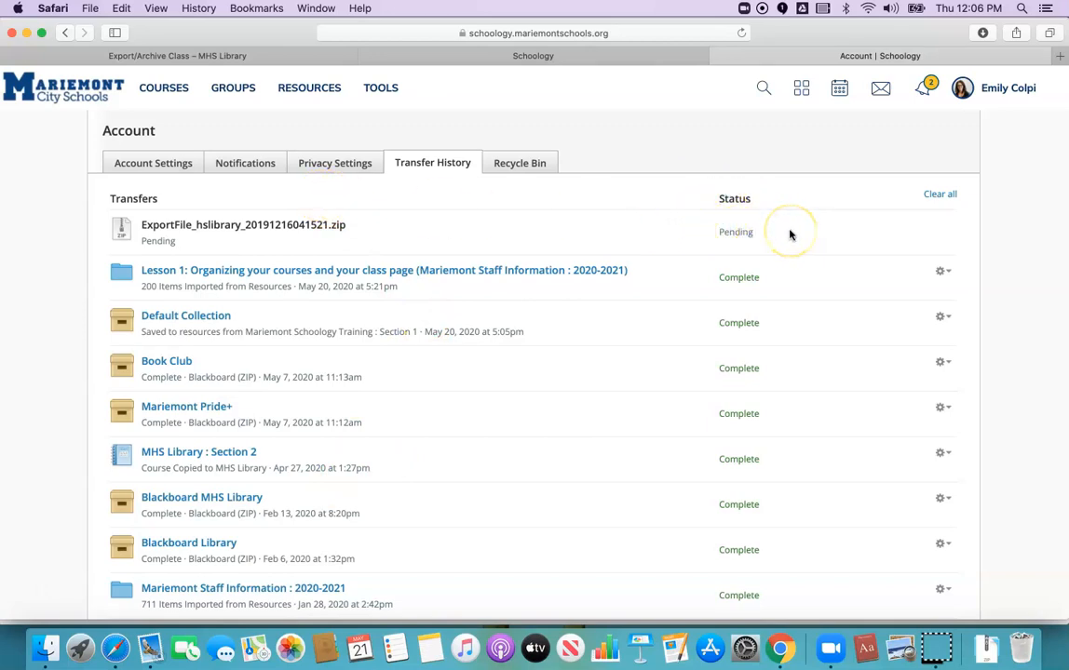
{"action": "scroll", "scroll_direction": "down", "scroll_amount": 3}
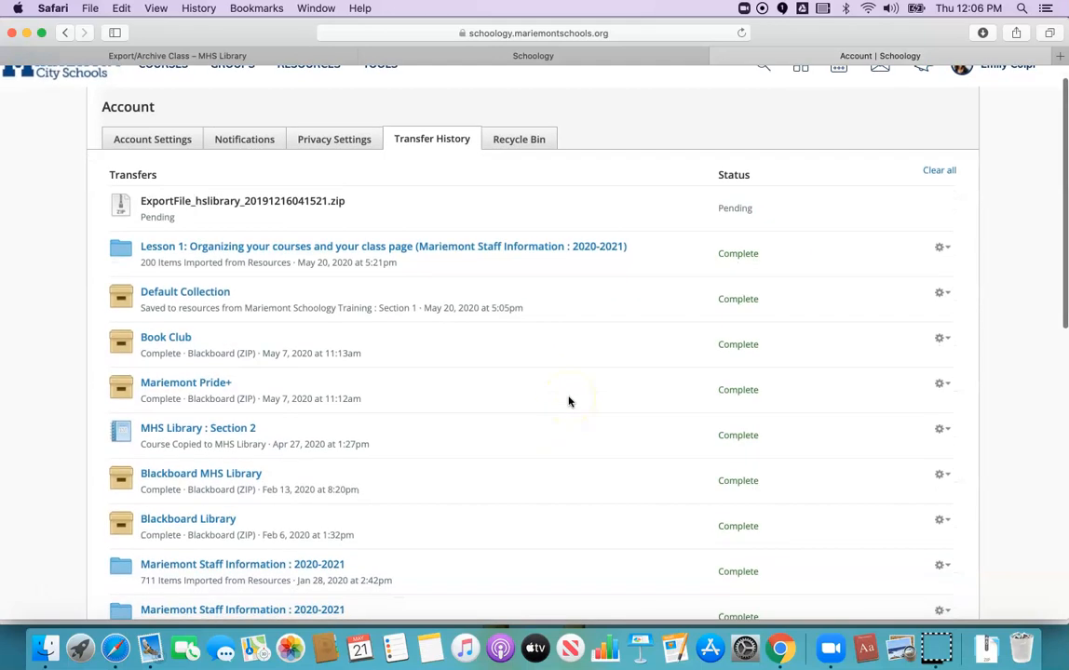
{"action": "mouse_move", "coordinate": [717, 385]}
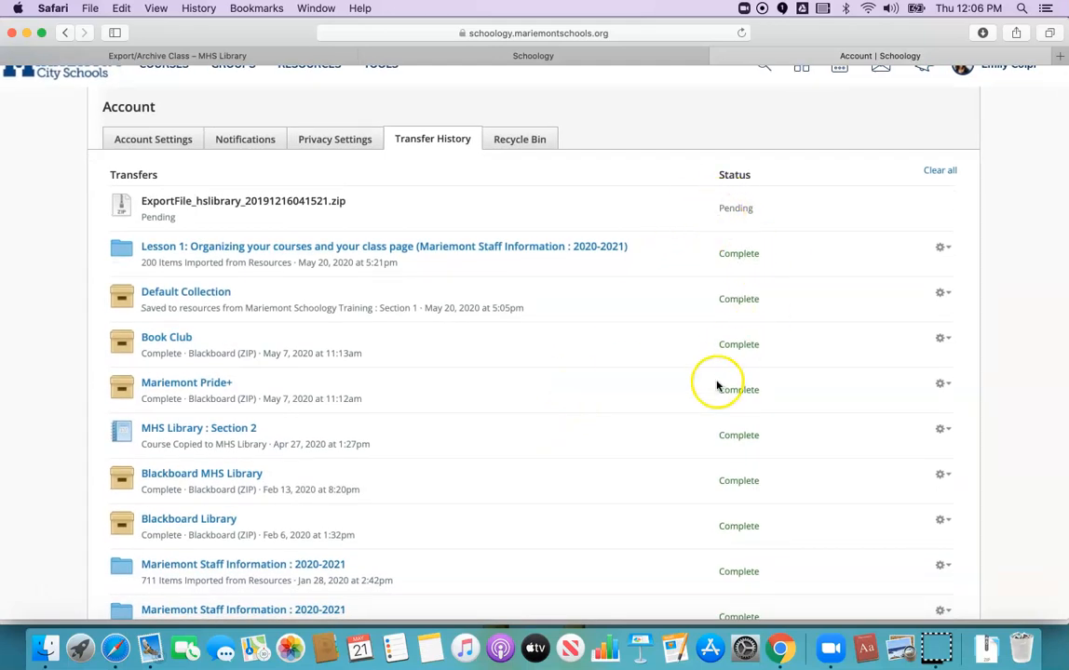
{"action": "mouse_move", "coordinate": [186, 517]}
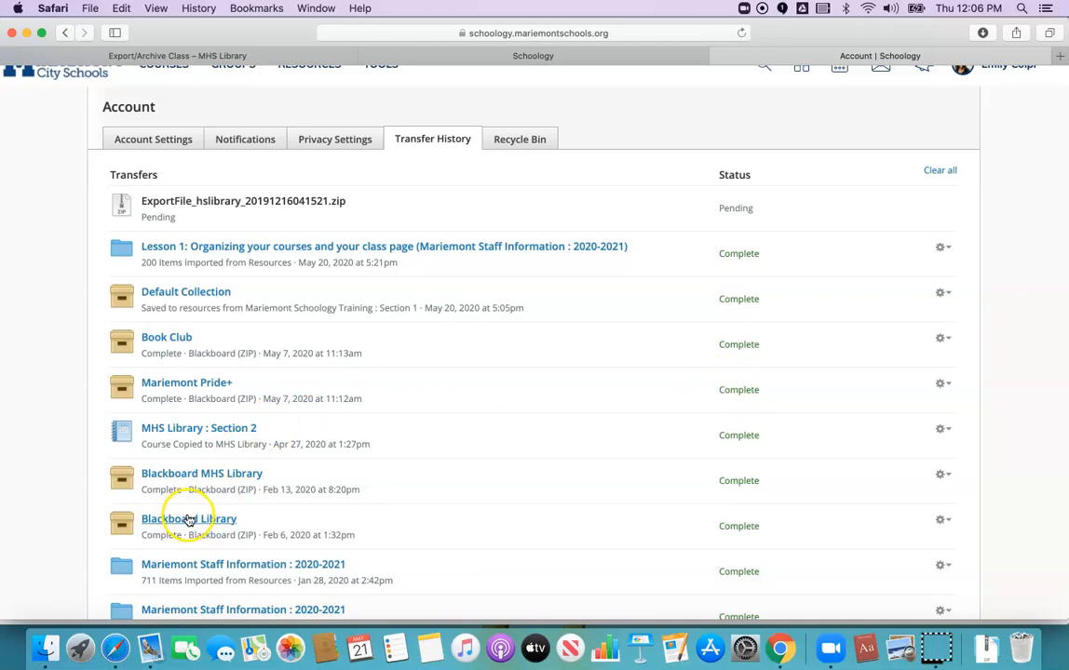
{"action": "left_click", "coordinate": [202, 473]}
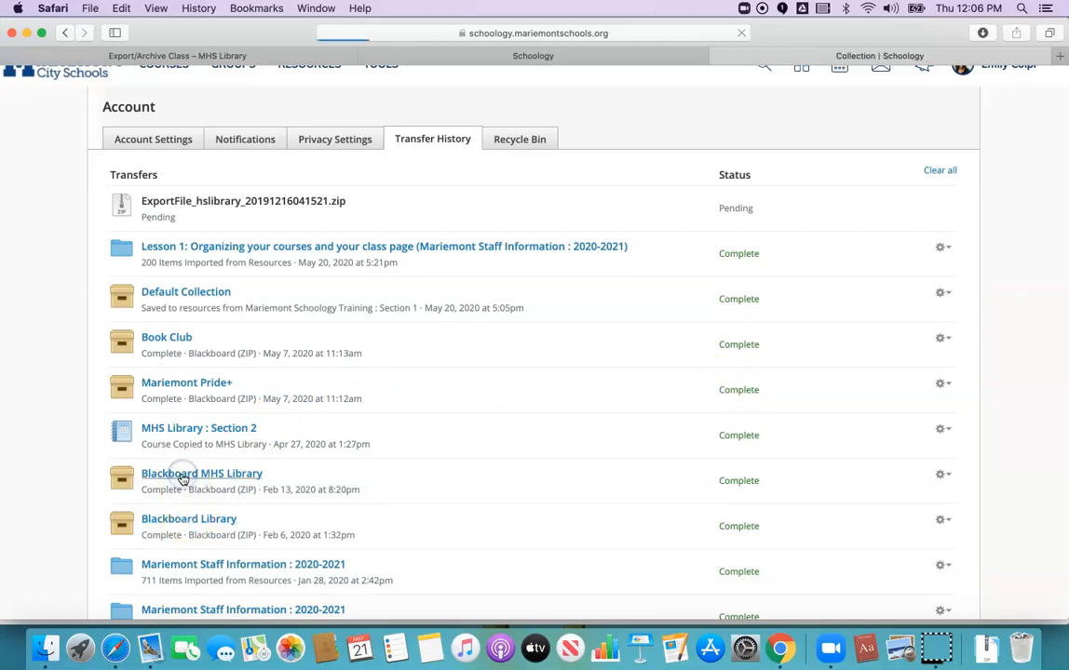
Browse the Blackboard MHS Library collection's items, then go to the Book Club course.
{"action": "left_click", "coordinate": [201, 473]}
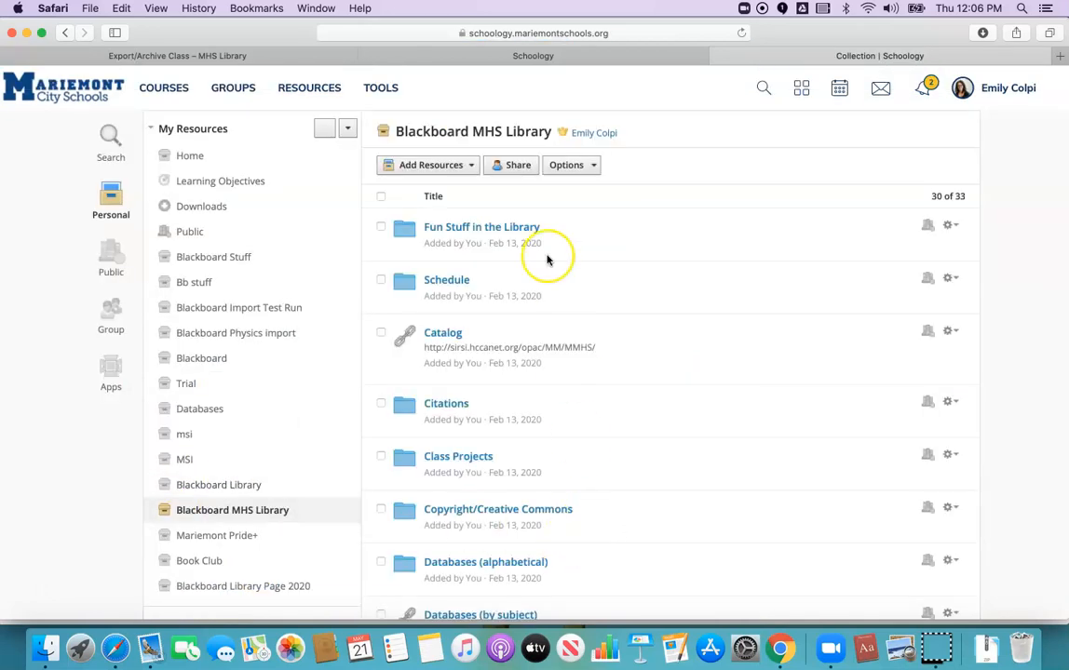
{"action": "scroll", "scroll_direction": "down", "scroll_amount": 3}
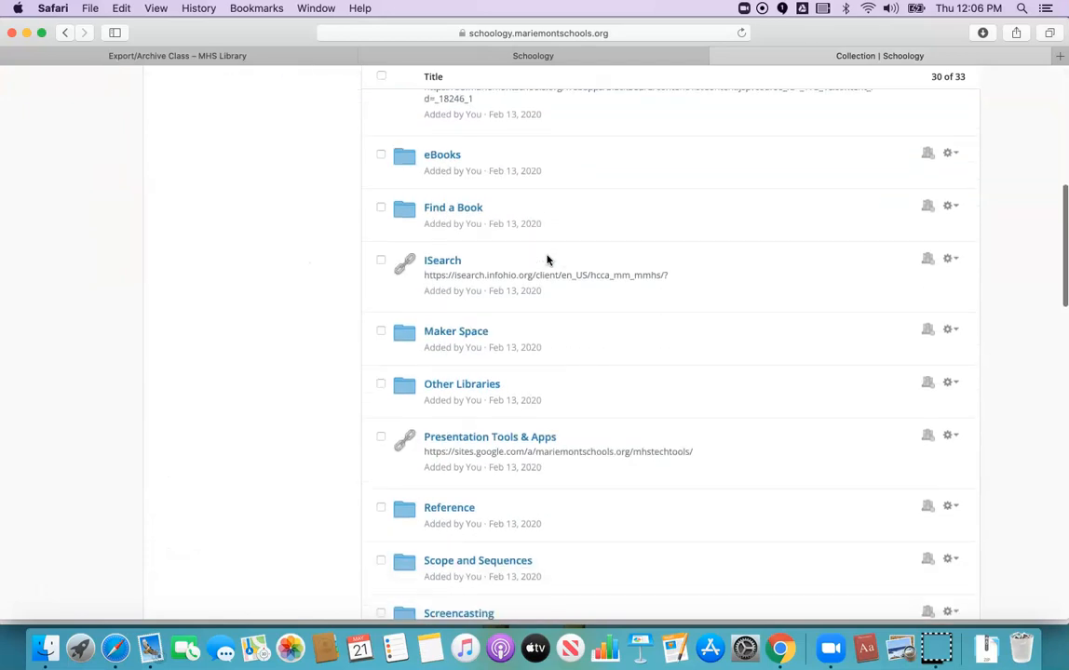
{"action": "scroll", "scroll_direction": "down", "scroll_amount": 3}
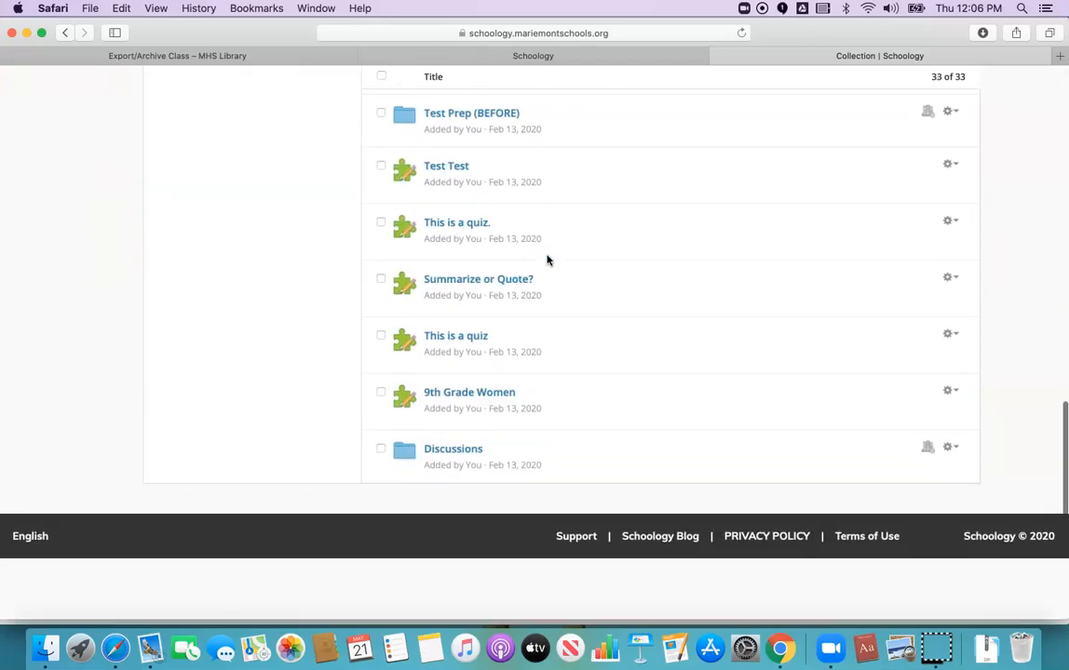
{"action": "scroll", "scroll_direction": "up", "scroll_amount": 3}
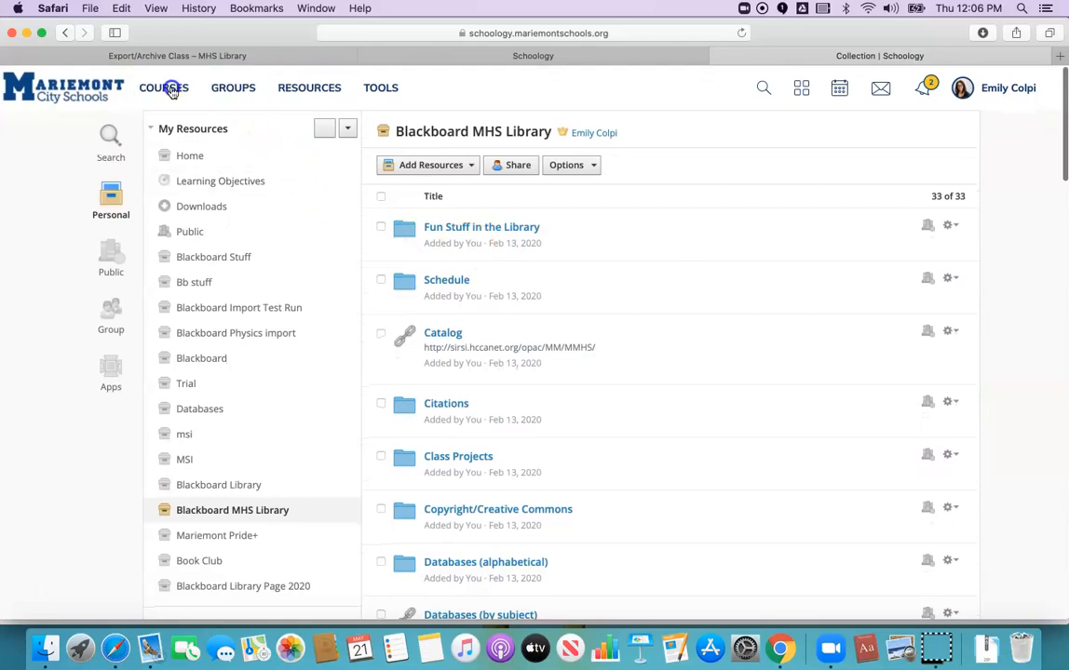
{"action": "left_click", "coordinate": [164, 87]}
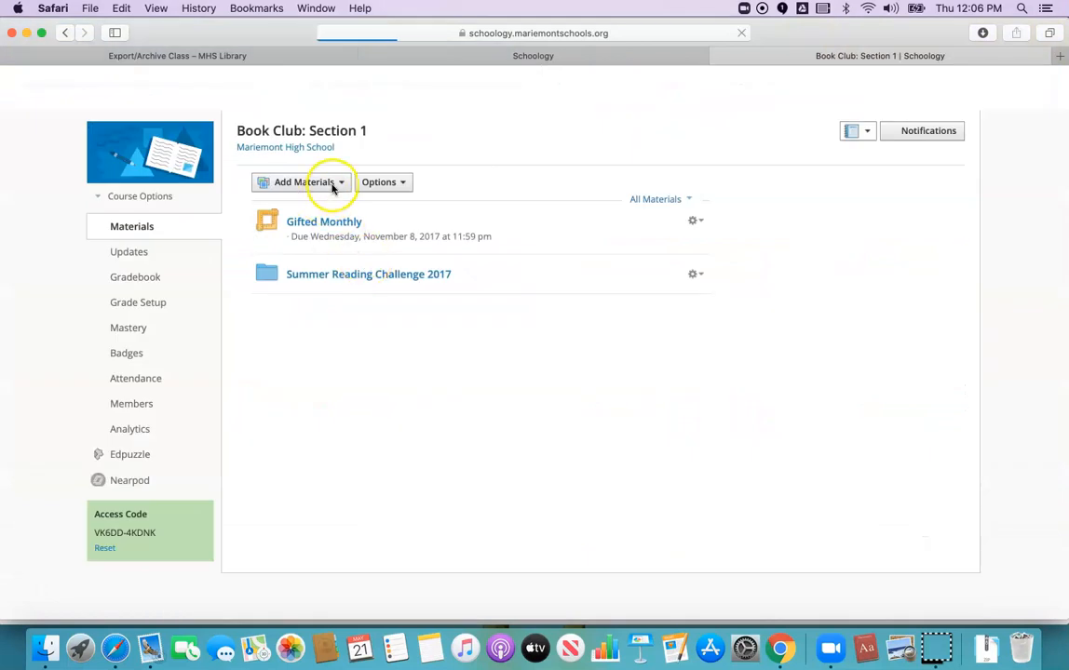
From Add Materials in Book Club, choose Import from Resources and browse the listed collections.
{"action": "left_click", "coordinate": [305, 182]}
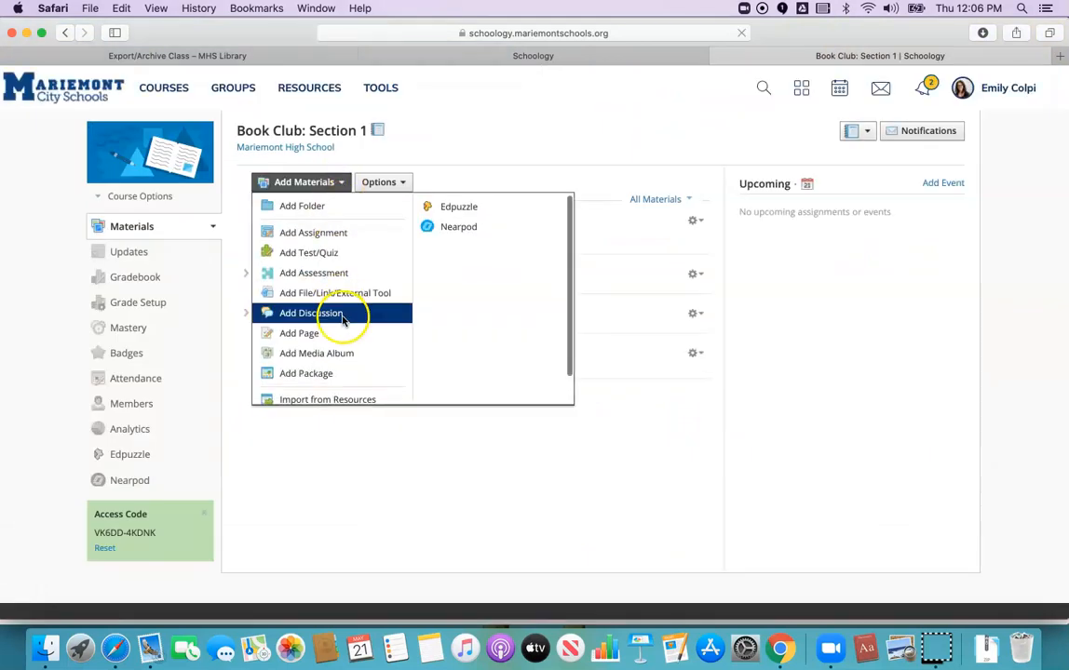
{"action": "left_click", "coordinate": [311, 313]}
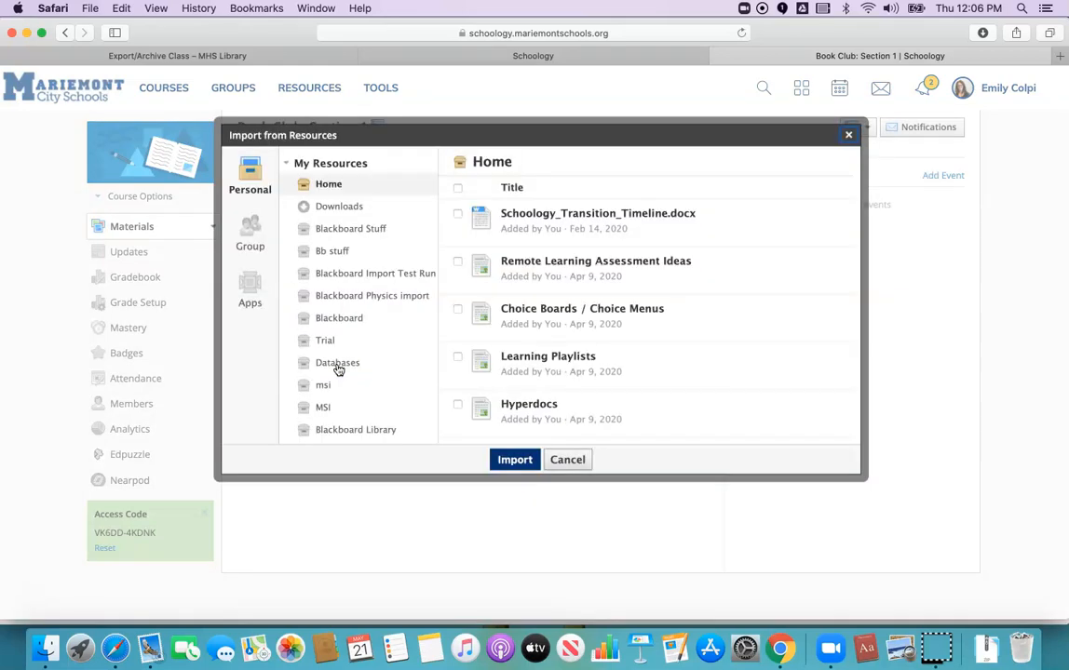
{"action": "scroll", "scroll_direction": "down", "scroll_amount": 3}
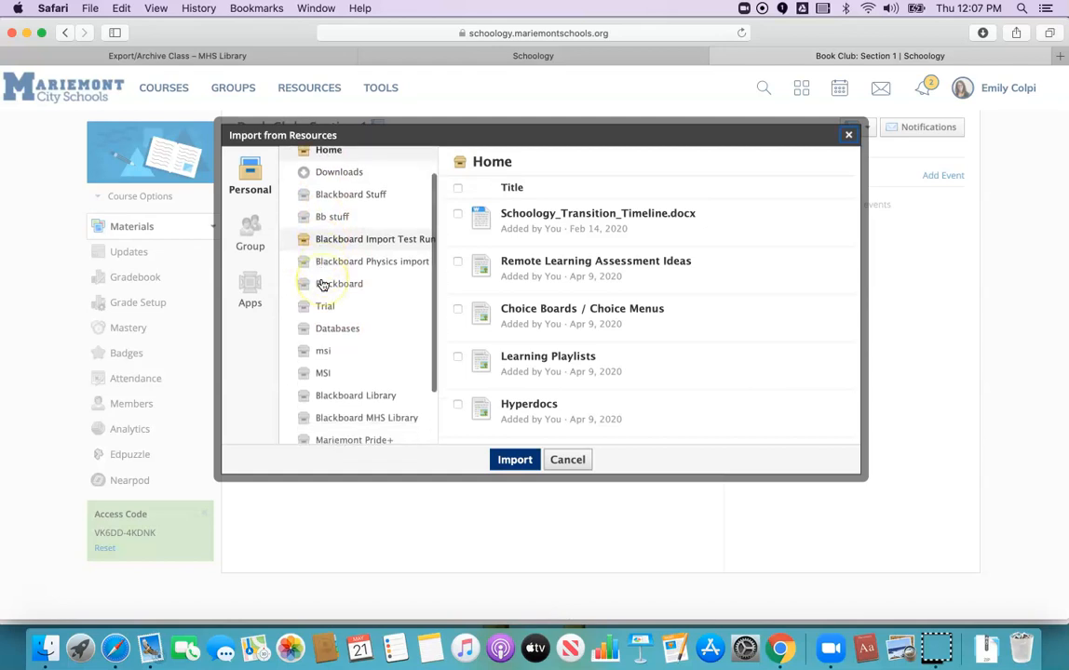
{"action": "scroll", "scroll_direction": "down", "scroll_amount": 3}
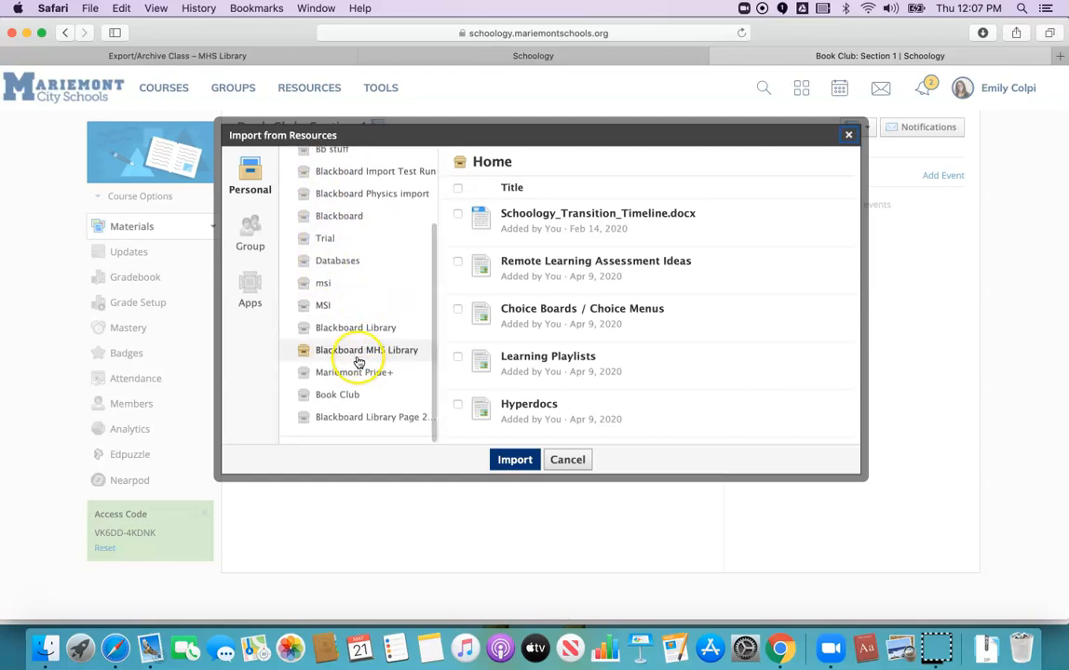
Select only Fun Stuff in the Library from Blackboard MHS Library and import it into Book Club.
{"action": "left_click", "coordinate": [369, 350]}
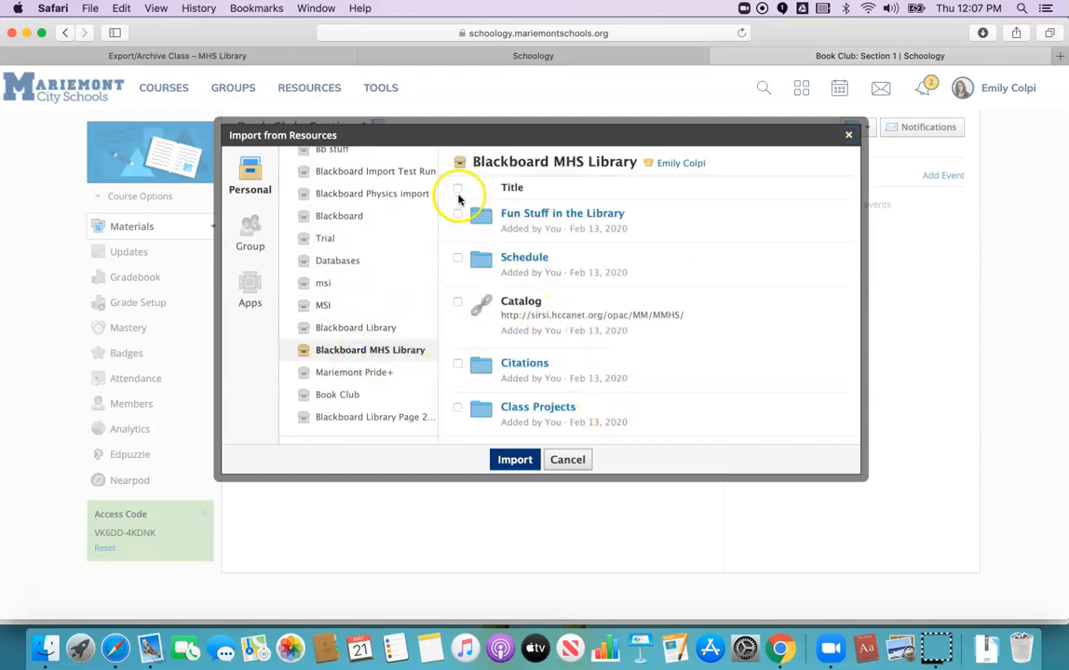
{"action": "left_click", "coordinate": [459, 188]}
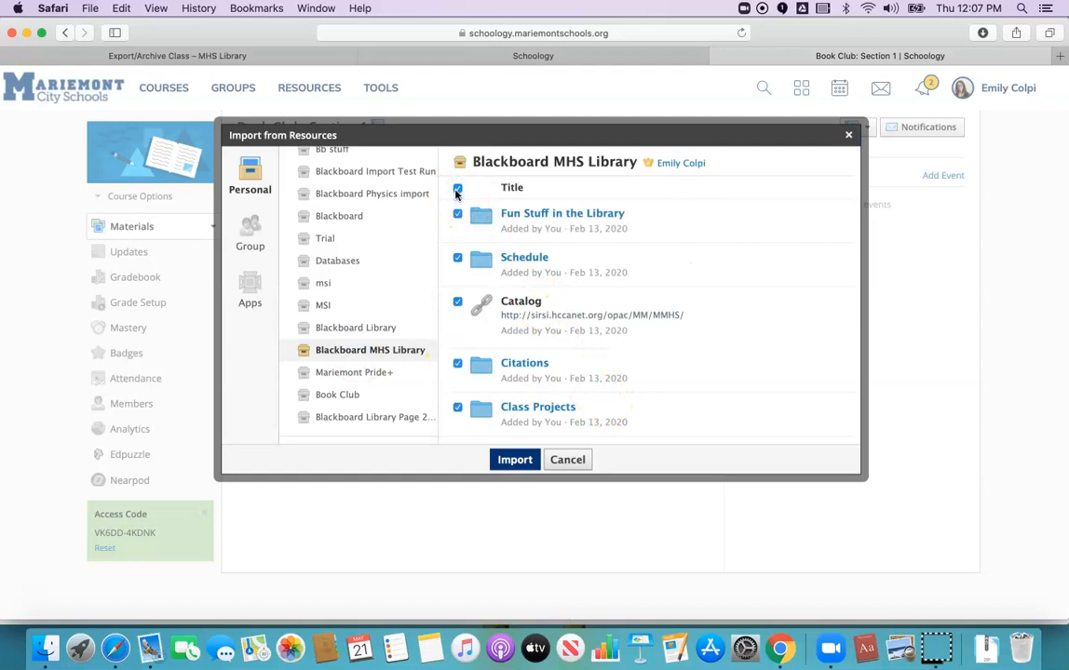
{"action": "mouse_move", "coordinate": [499, 197]}
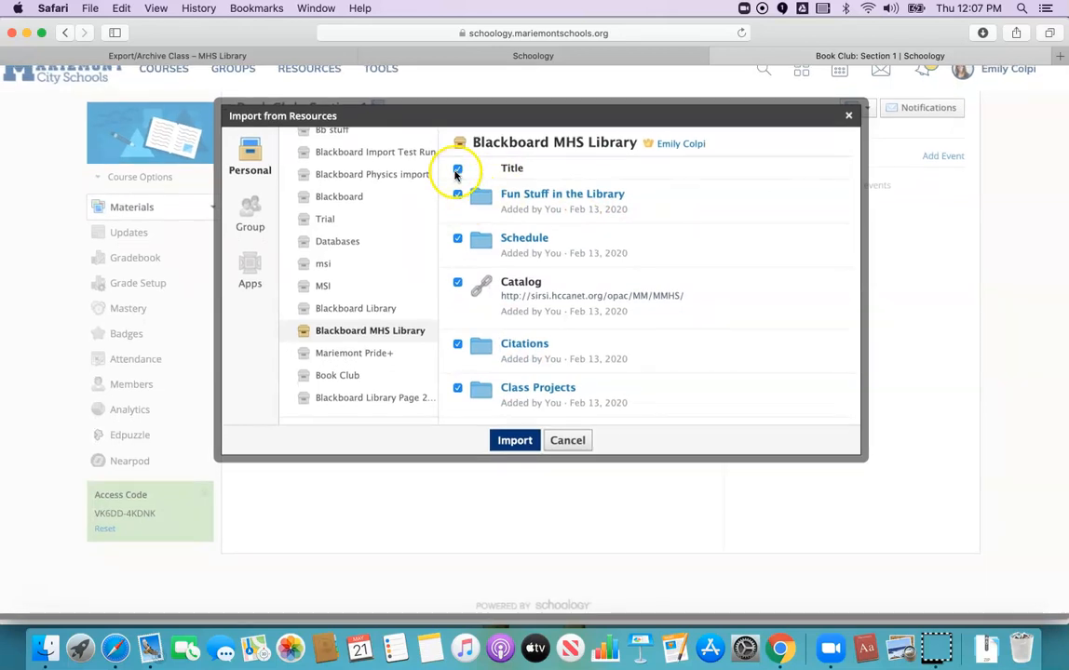
{"action": "left_click", "coordinate": [458, 167]}
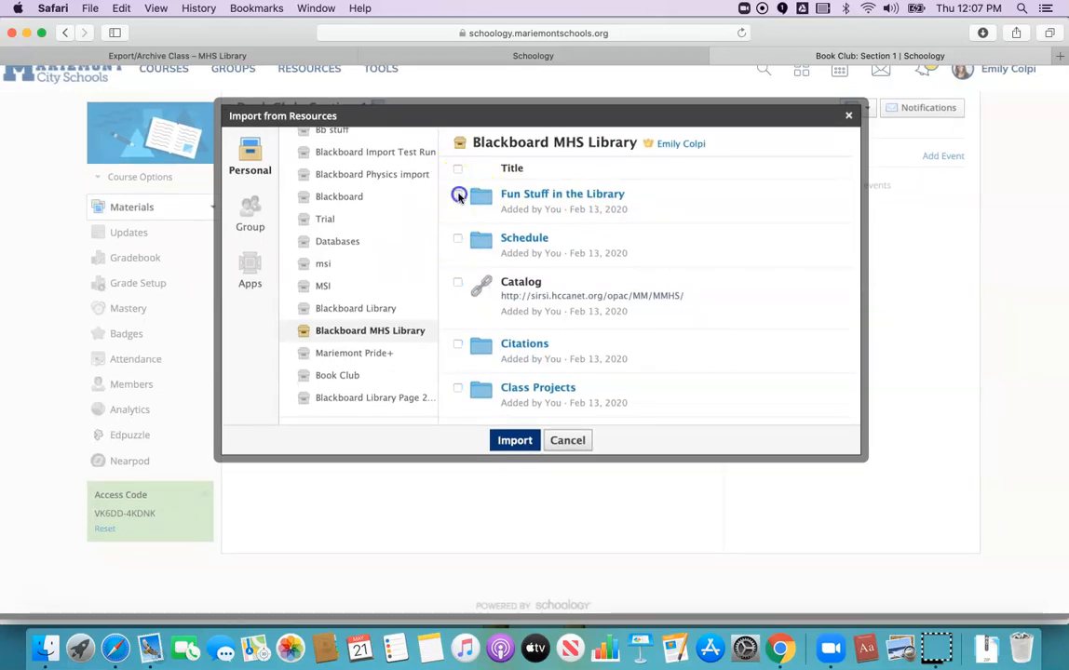
{"action": "left_click", "coordinate": [514, 440]}
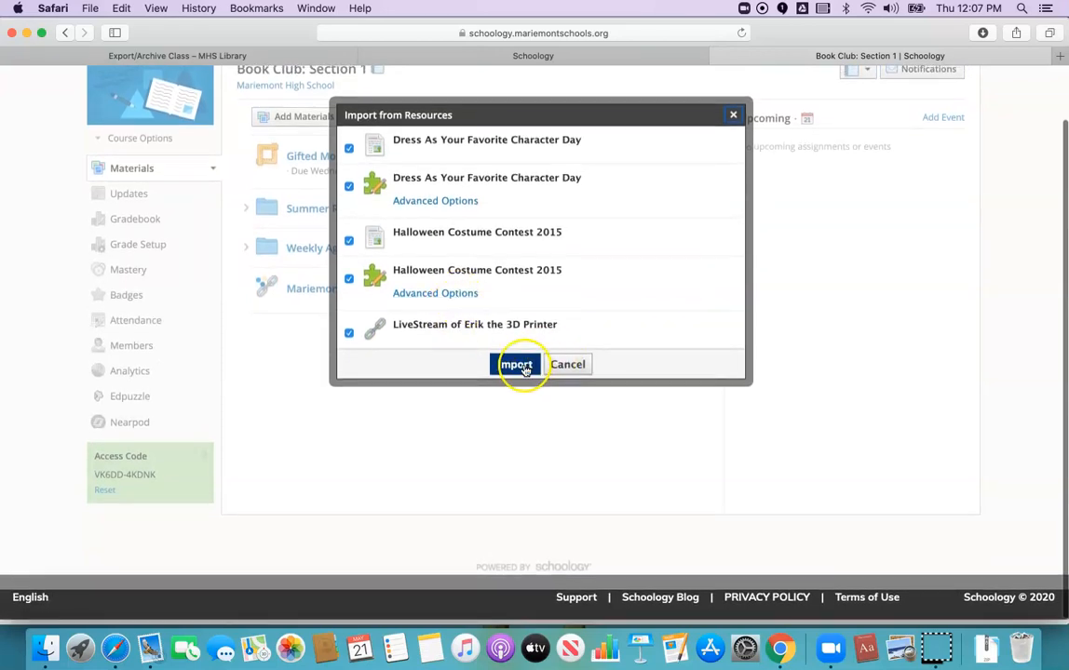
{"action": "left_click", "coordinate": [516, 363]}
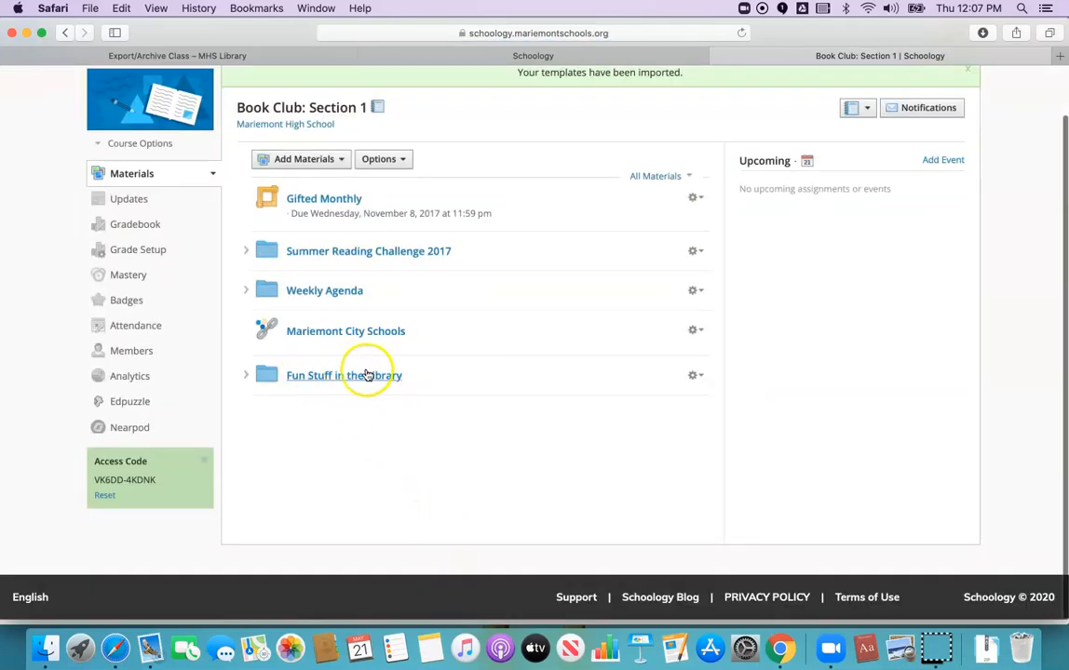
{"action": "mouse_move", "coordinate": [480, 477]}
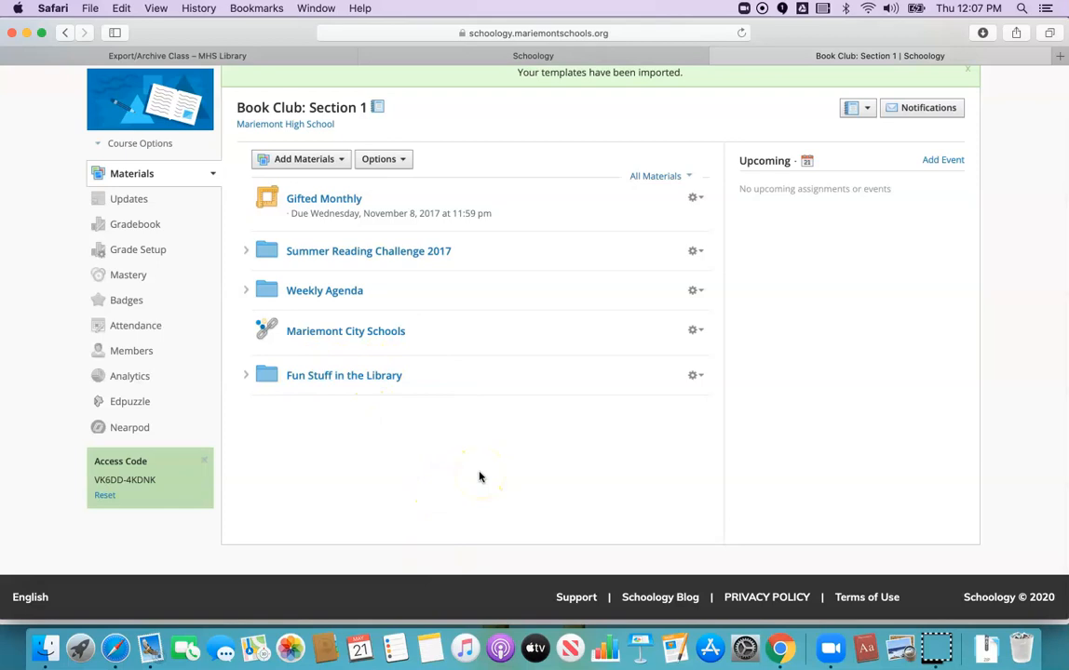